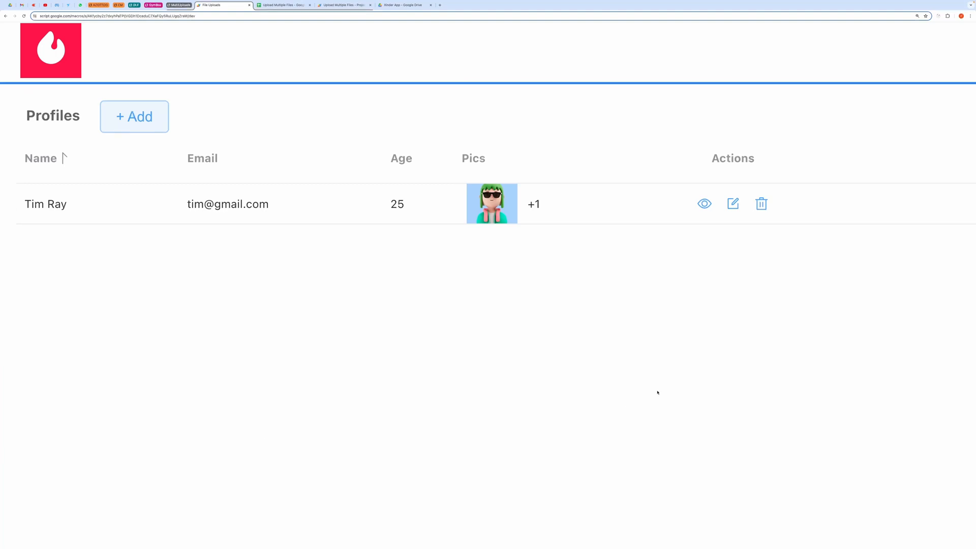
mouse_move(697, 216)
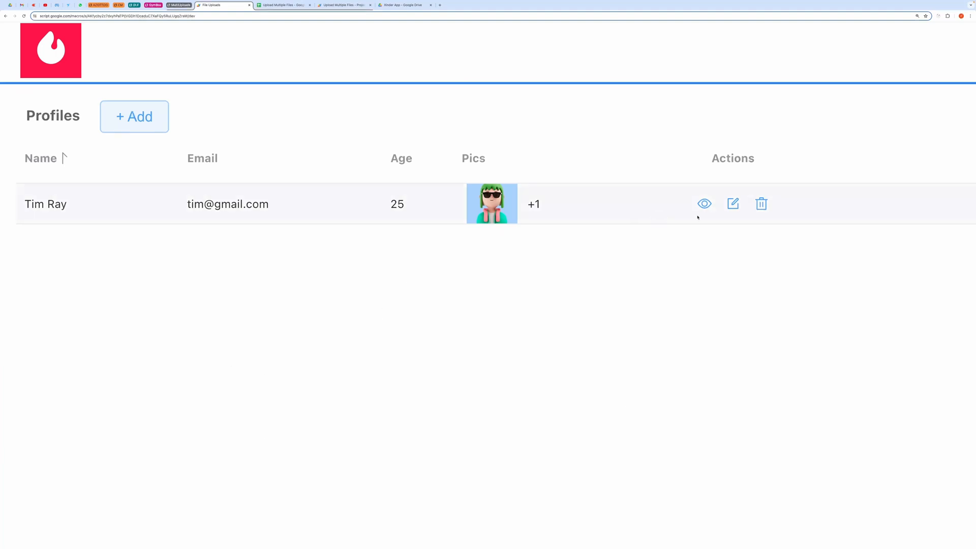
- Start a new profile with name Eric, a gmail email address, and age 34
click(732, 203)
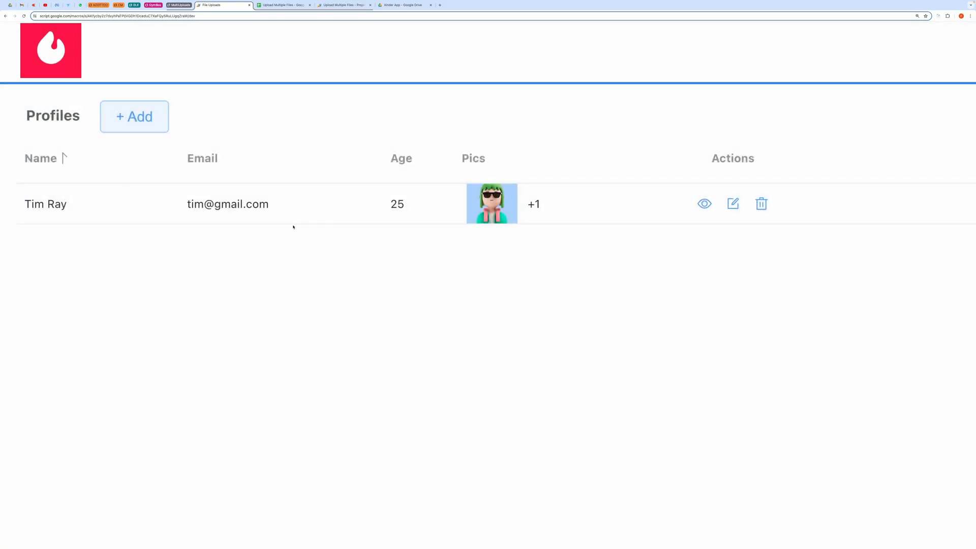
mouse_move(187, 111)
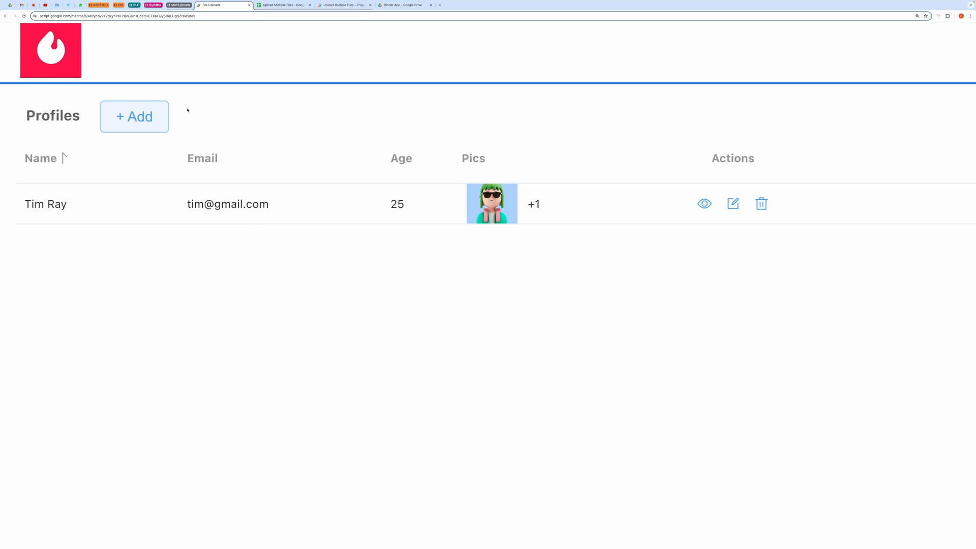
mouse_move(261, 93)
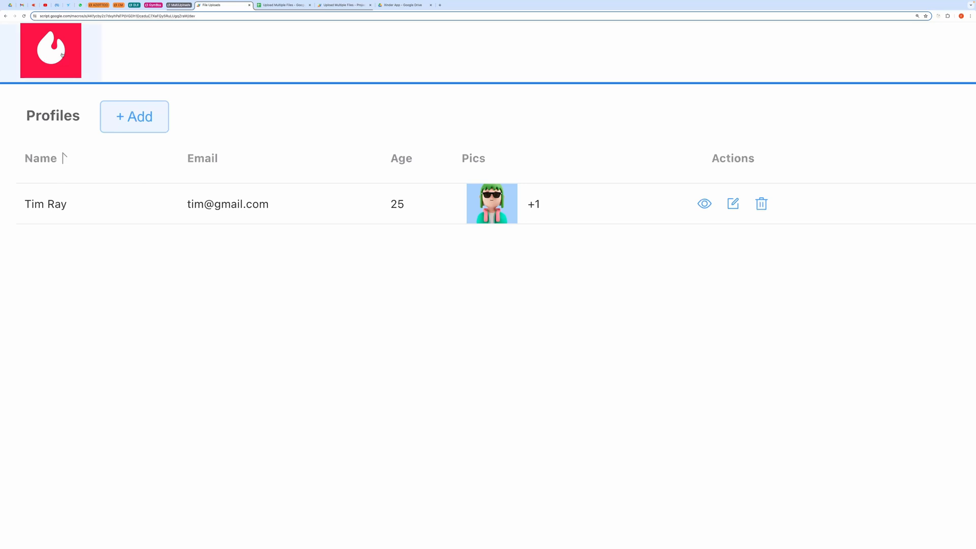
mouse_move(87, 125)
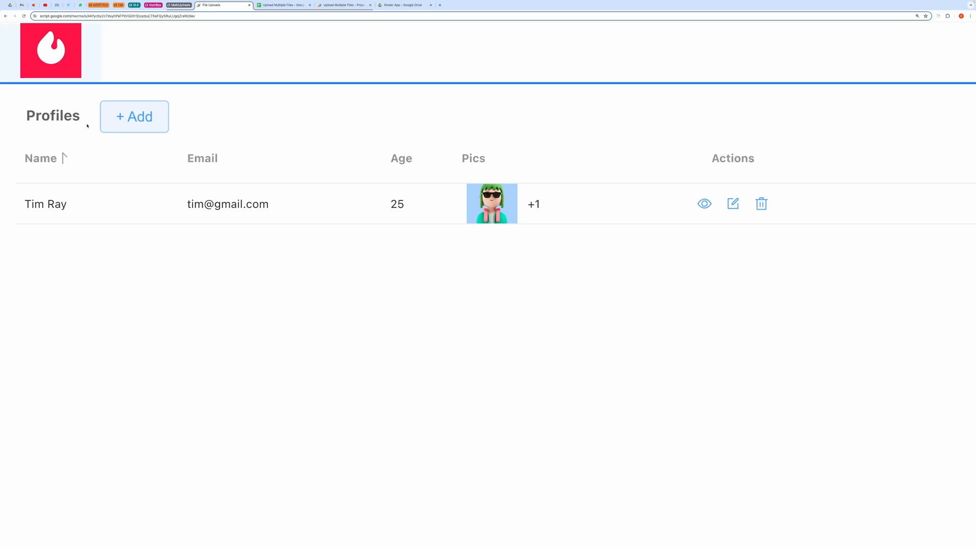
mouse_move(197, 191)
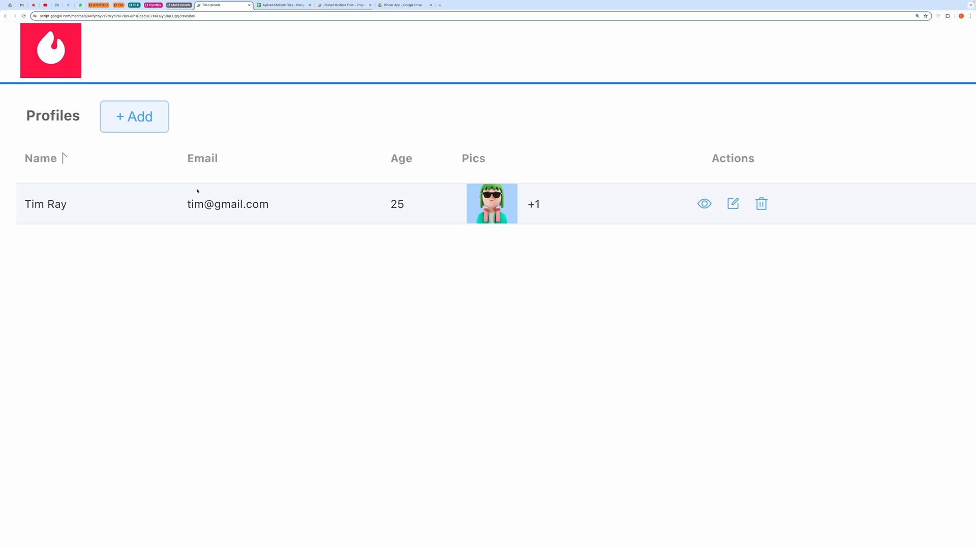
mouse_move(498, 244)
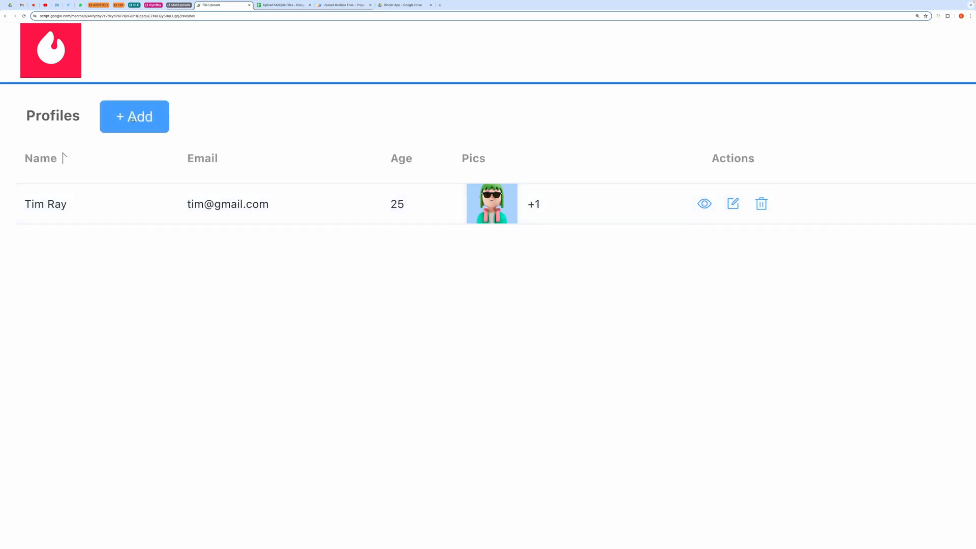
mouse_move(141, 196)
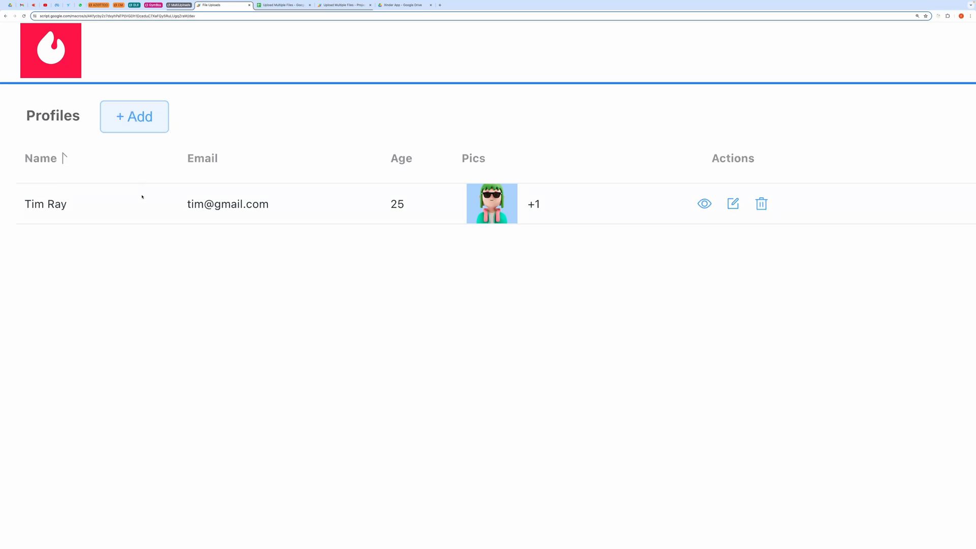
click(133, 116)
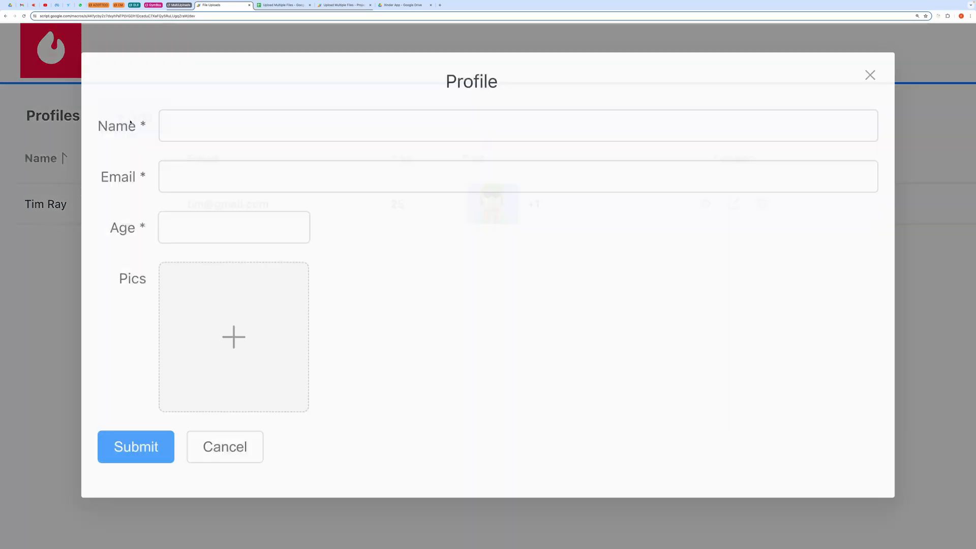
text(Eric)
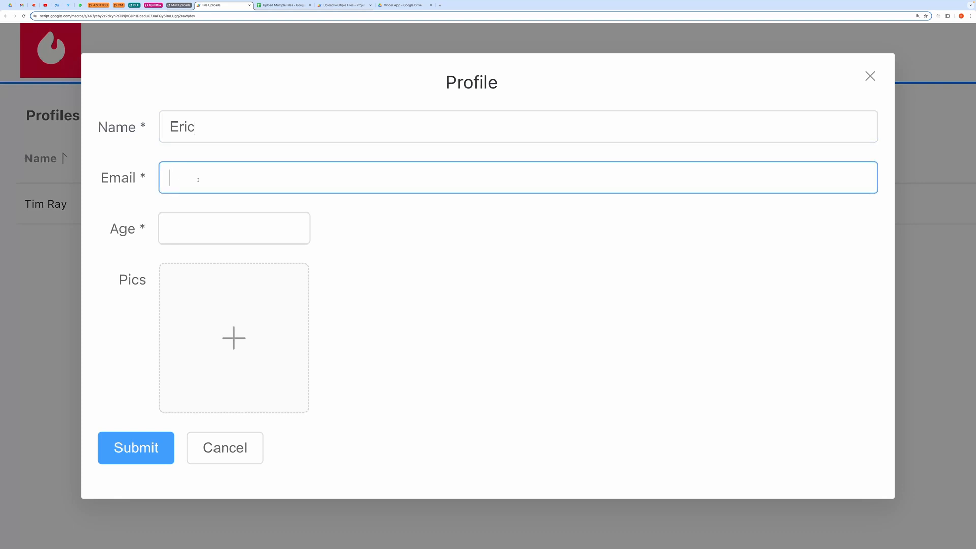
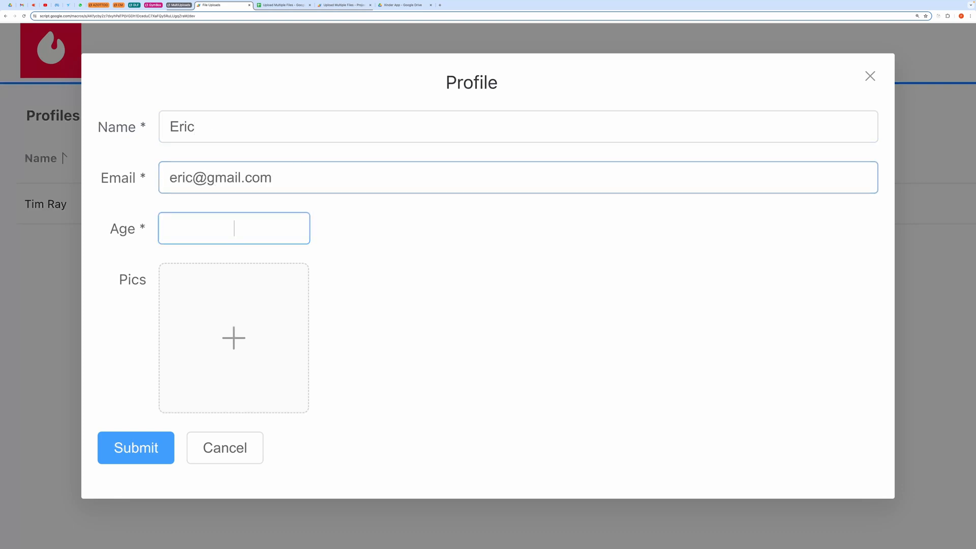
text(34)
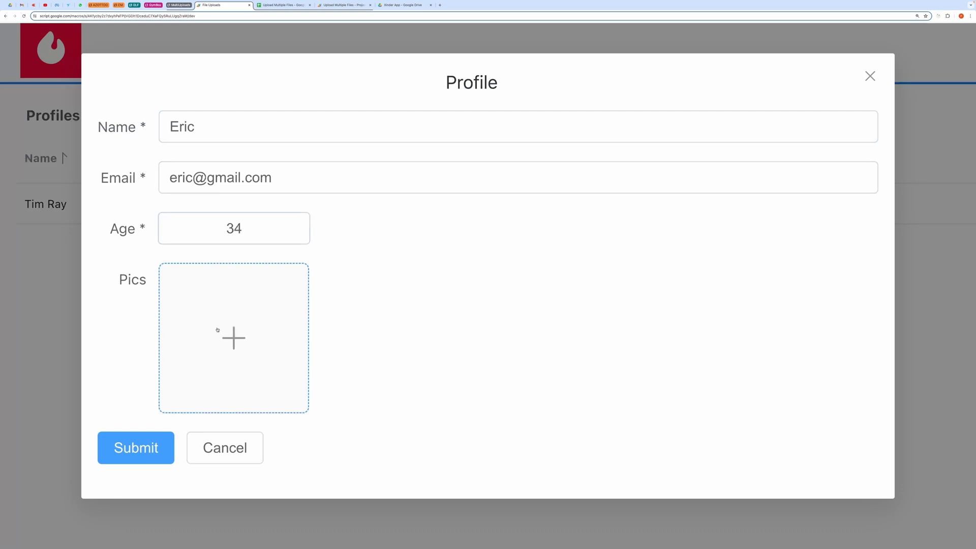
click(234, 338)
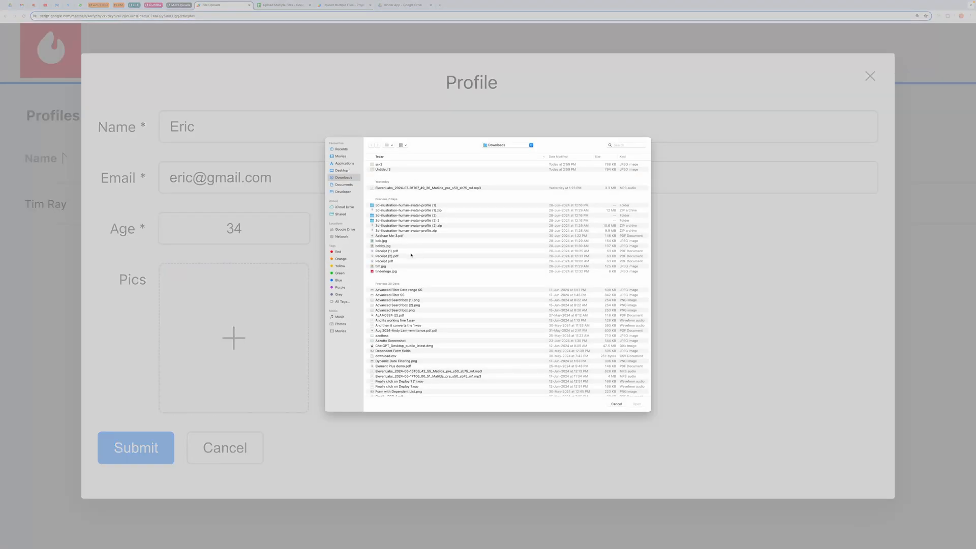
click(382, 246)
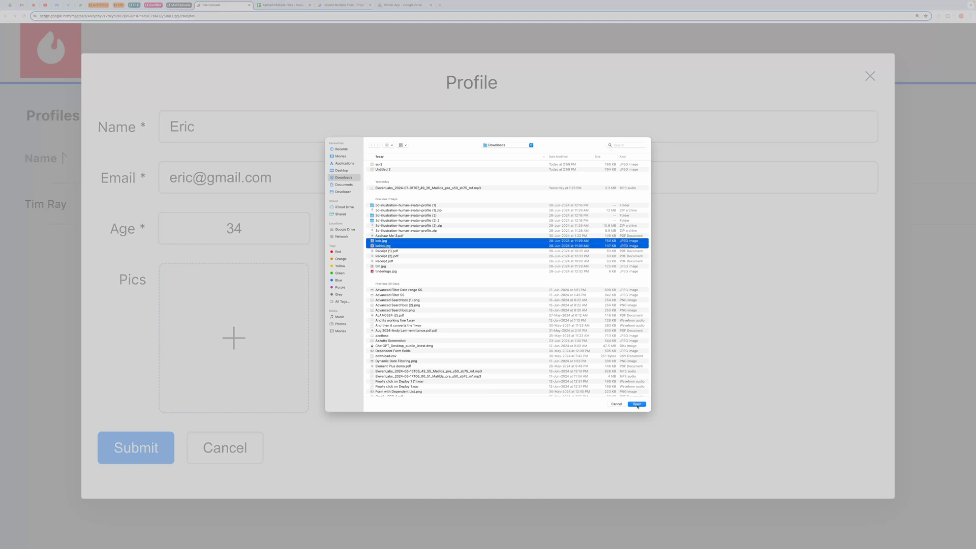
click(635, 404)
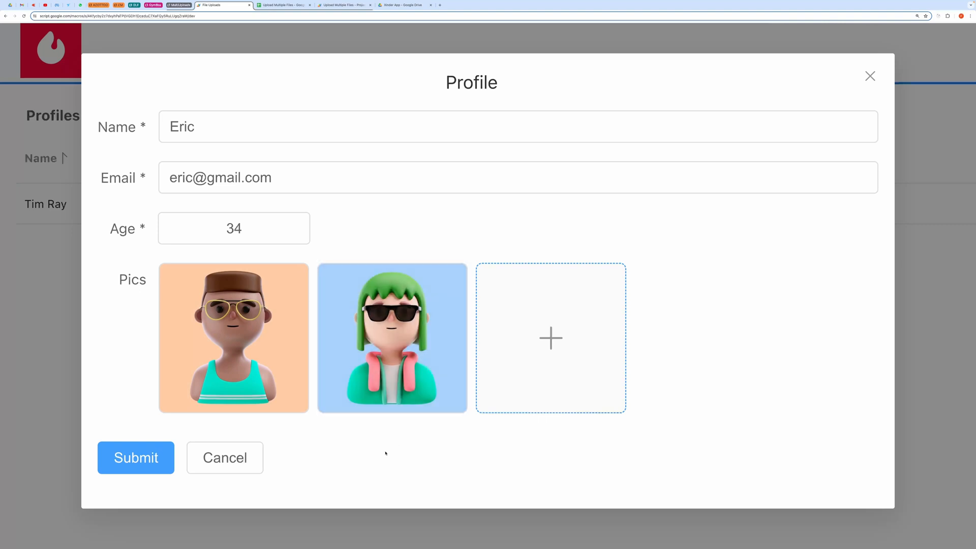
click(233, 338)
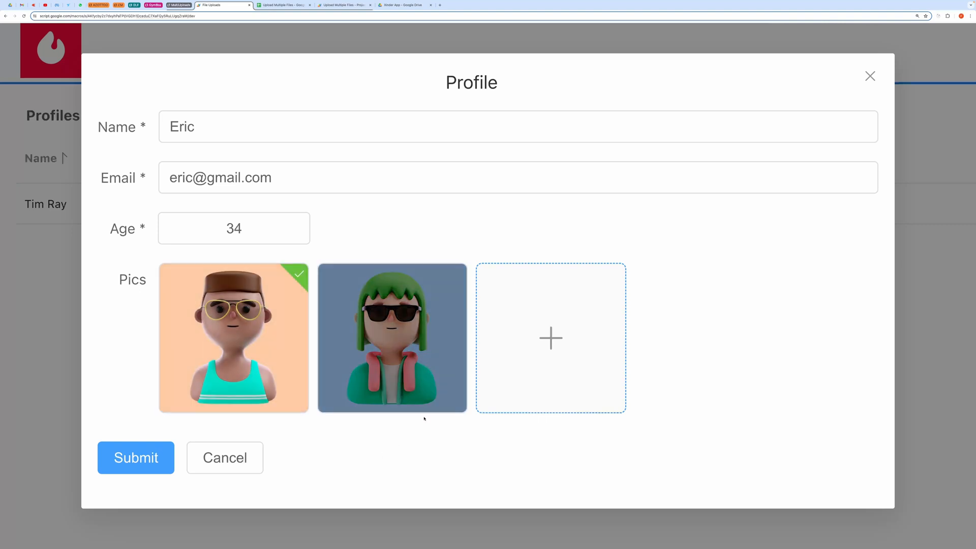
click(391, 338)
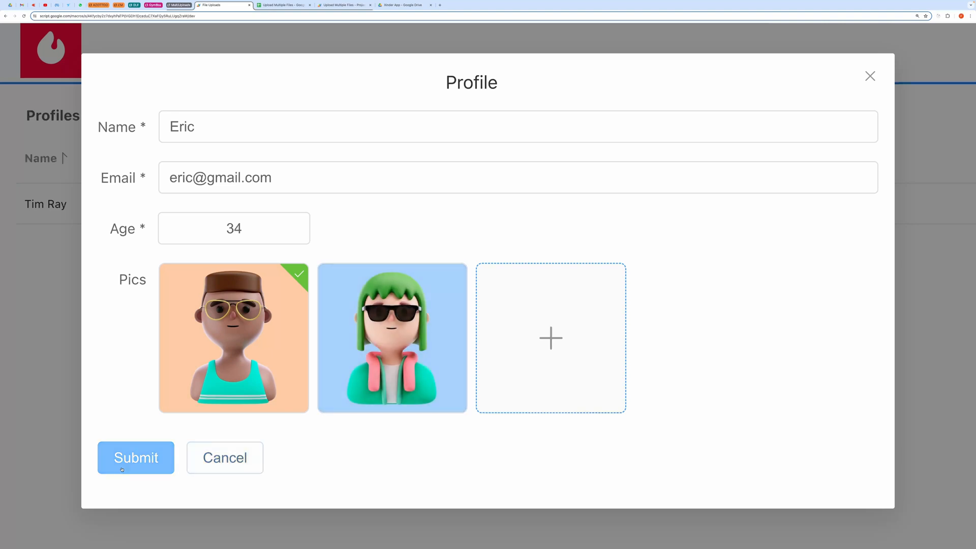
click(135, 457)
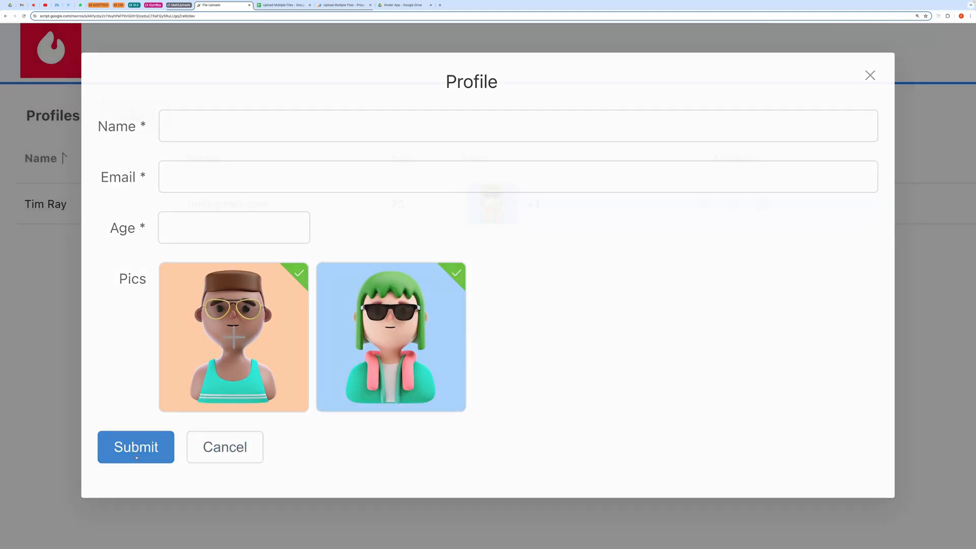
click(136, 447)
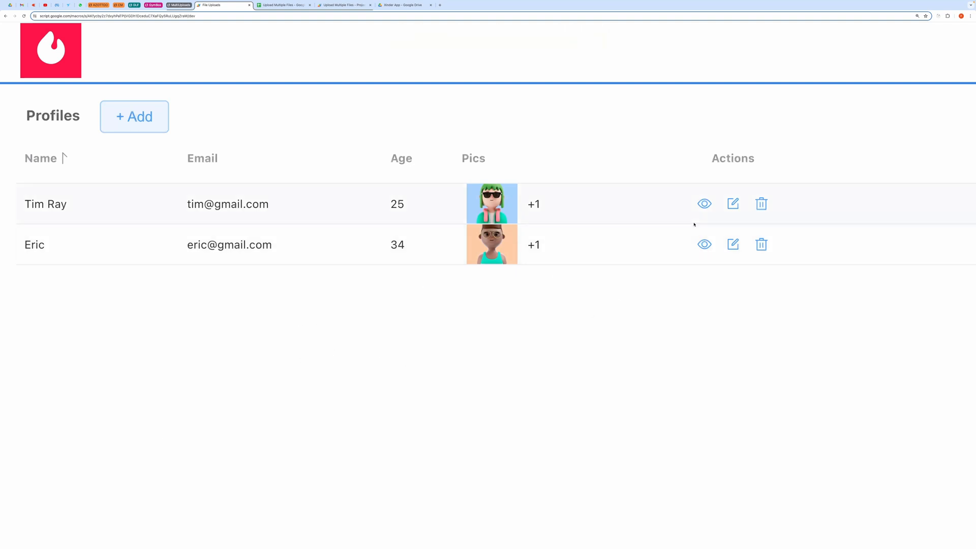
click(704, 244)
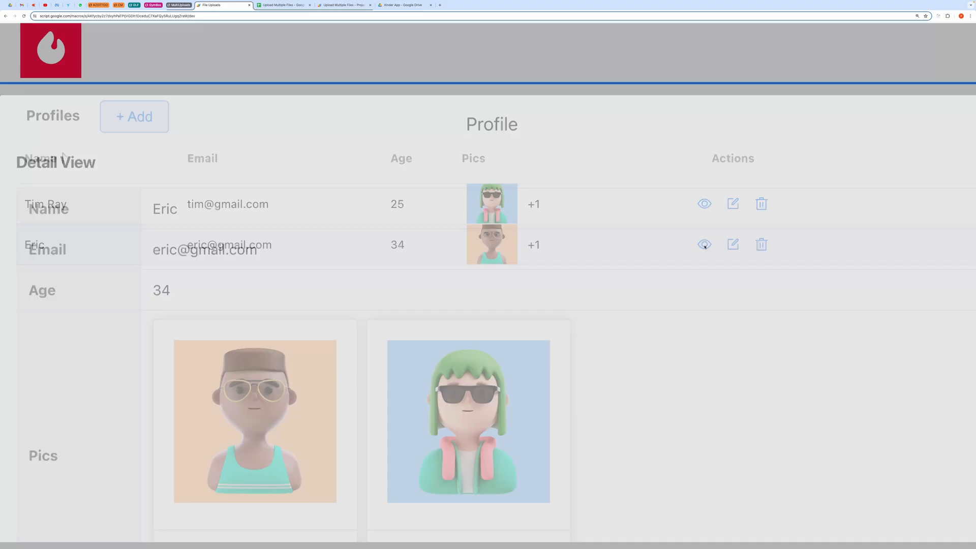
click(703, 244)
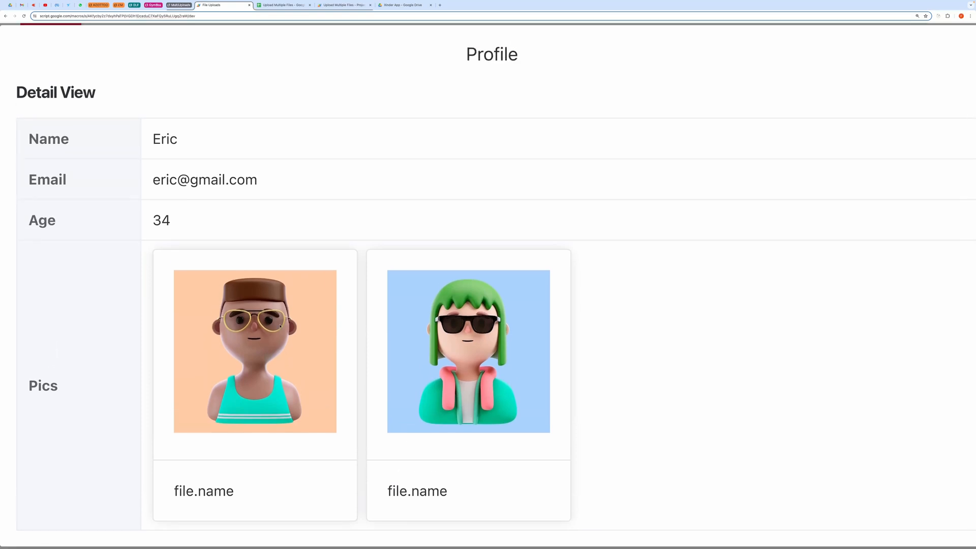
click(468, 350)
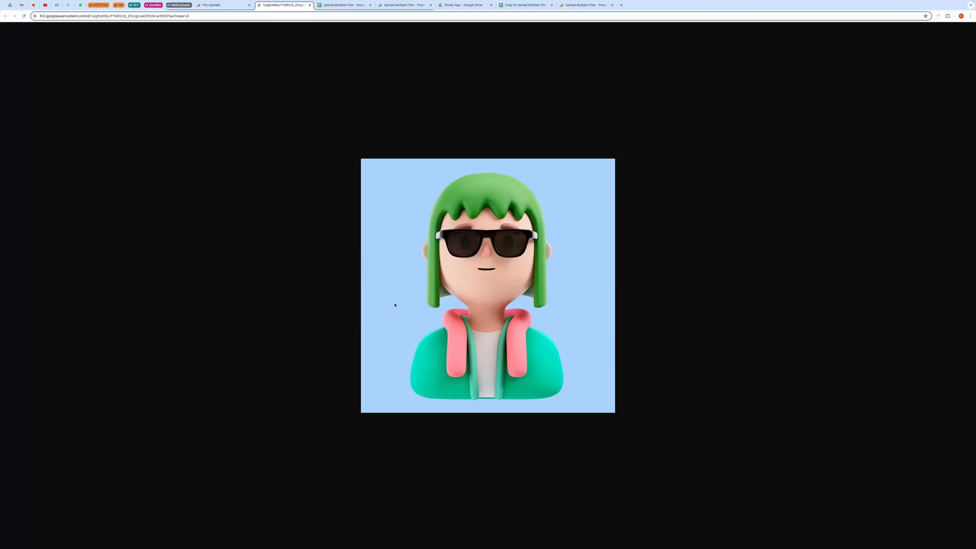
mouse_move(225, 12)
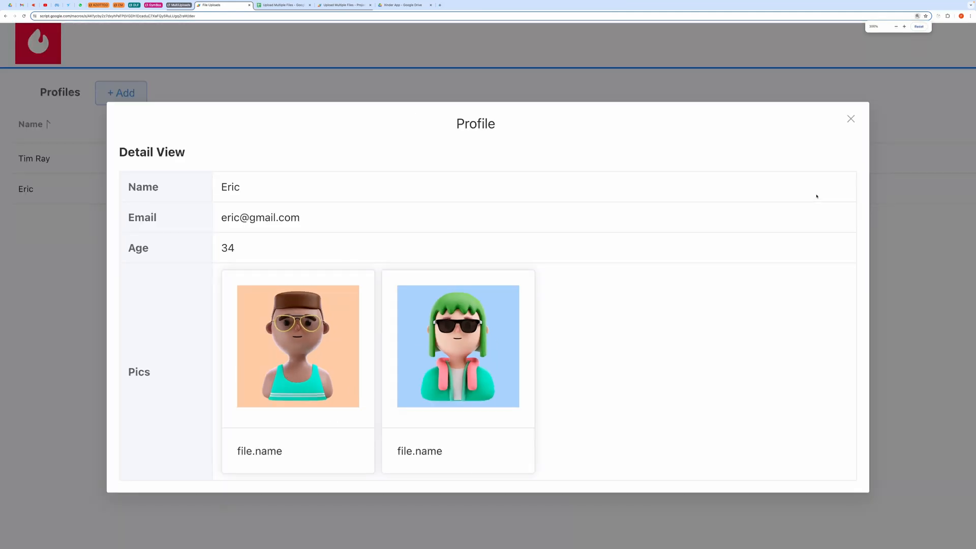
click(851, 119)
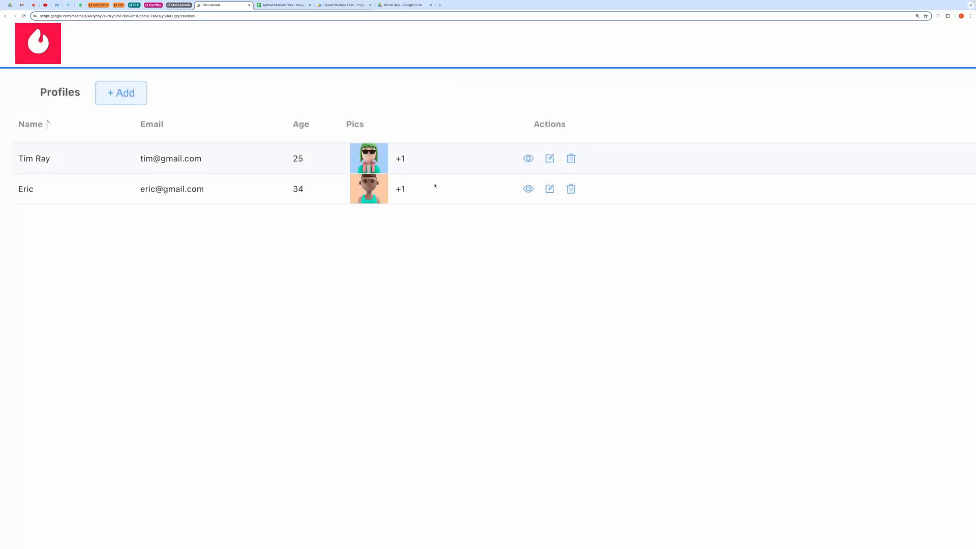
click(548, 158)
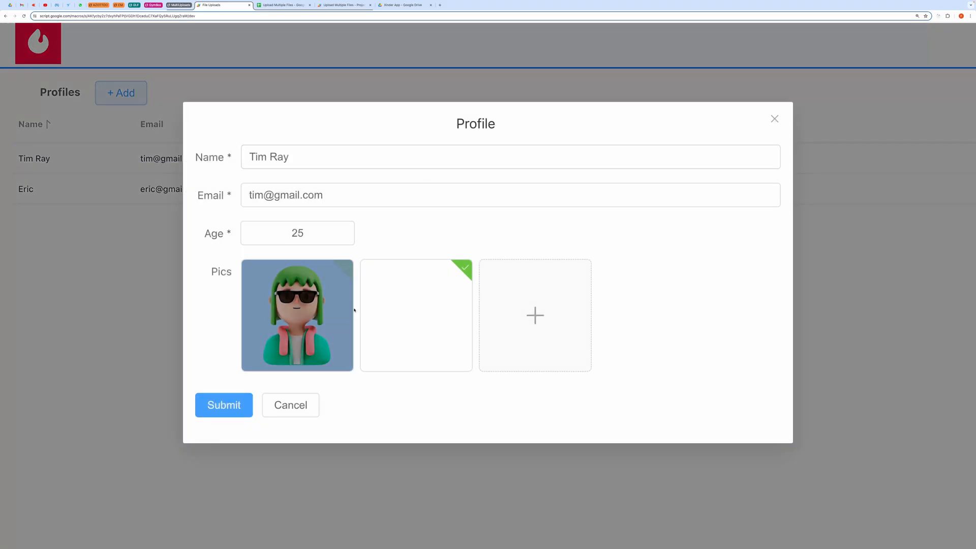
click(415, 315)
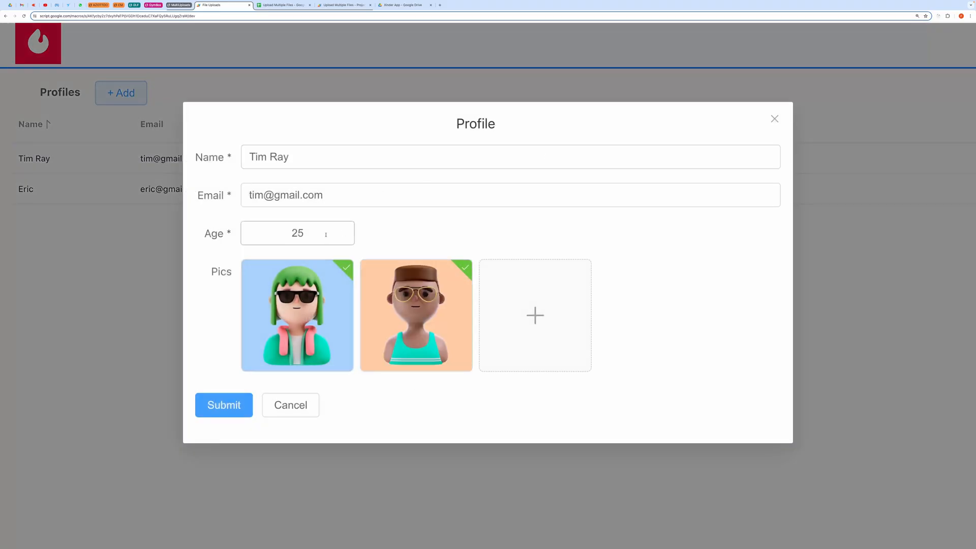
mouse_move(290, 404)
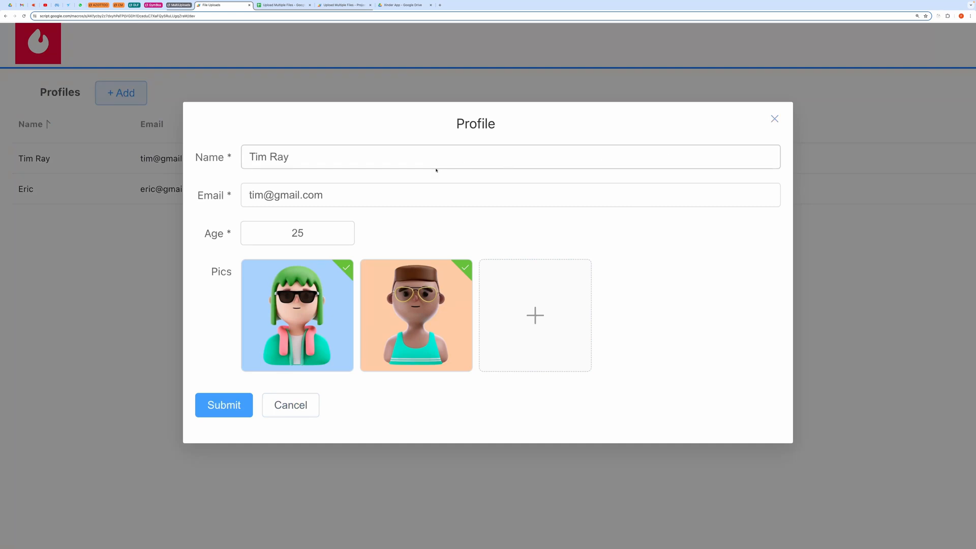
text(2)
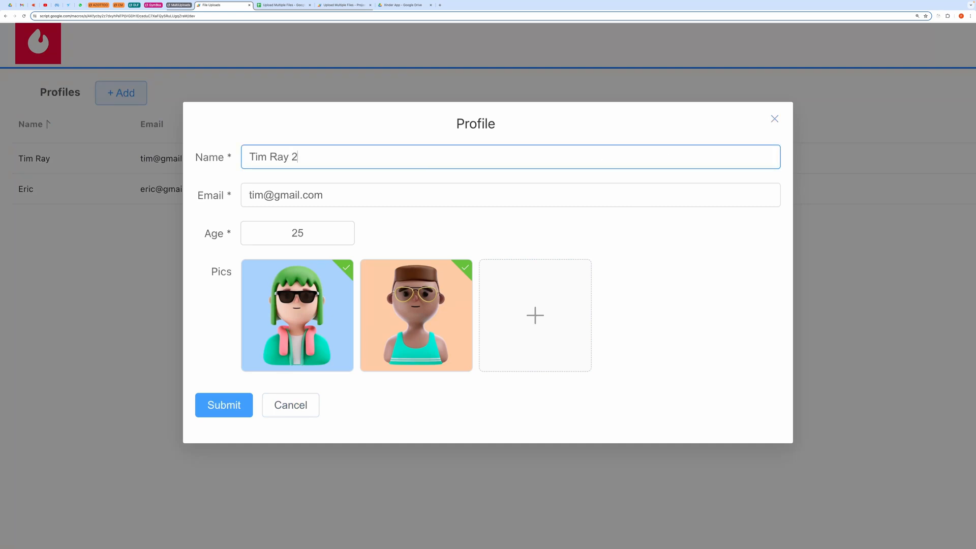
click(403, 5)
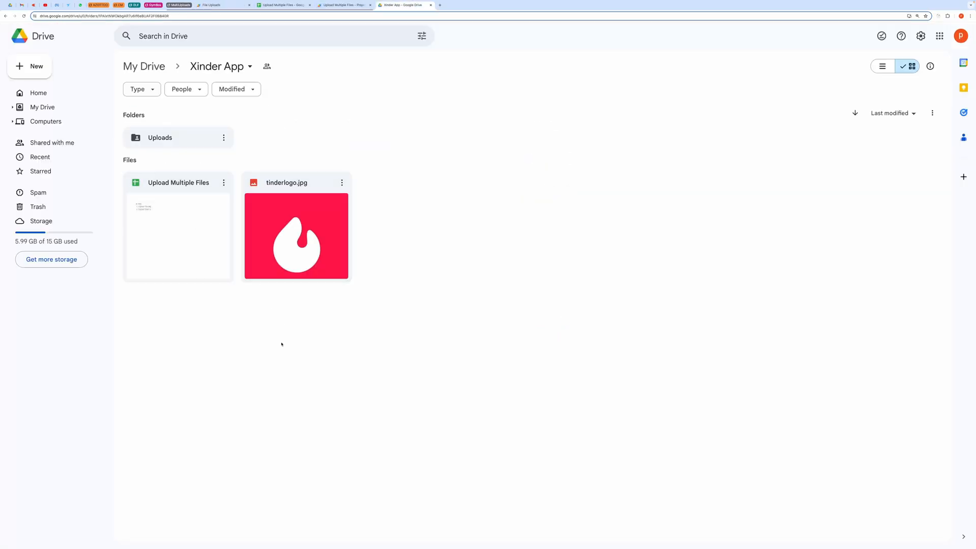
mouse_move(386, 121)
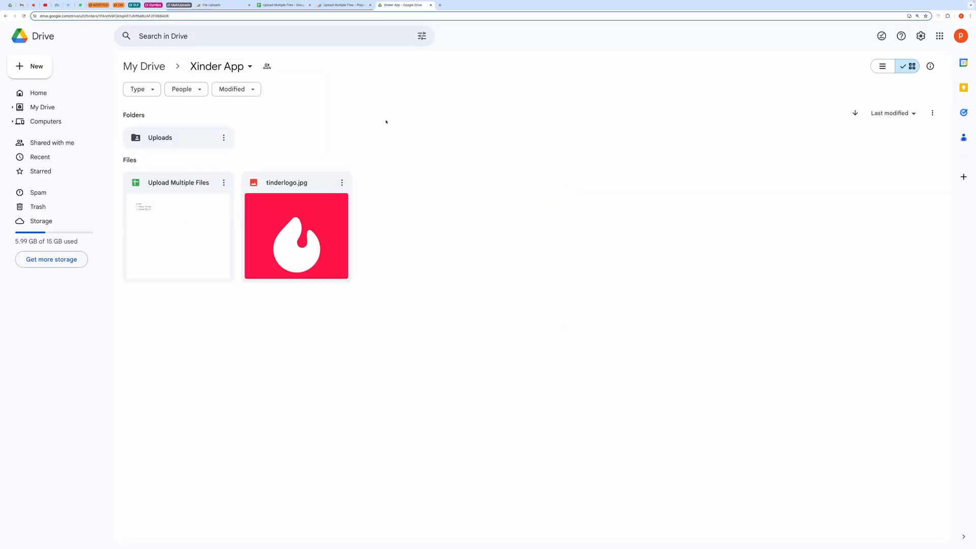
- Look inside the Drive Uploads folder, then return to the Xinder App folder
double_click(160, 137)
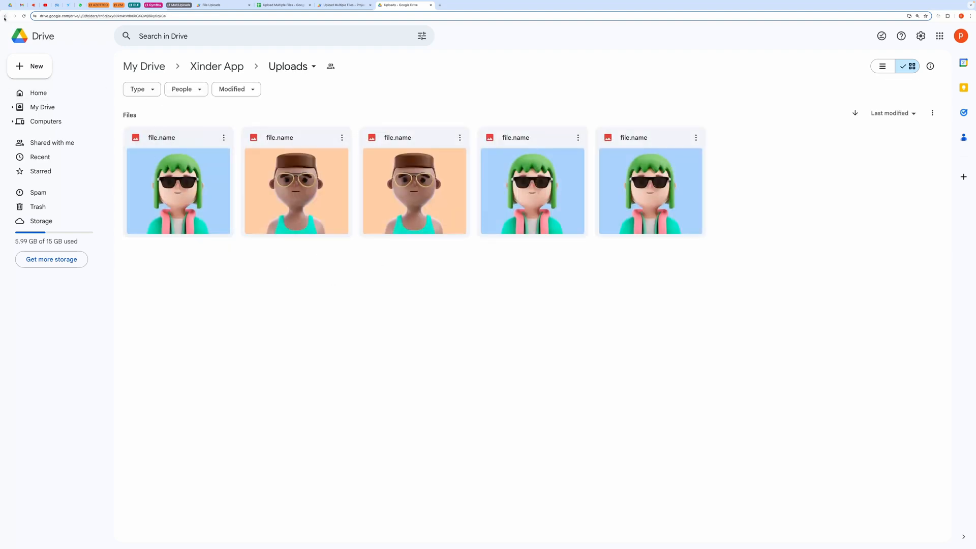
click(216, 66)
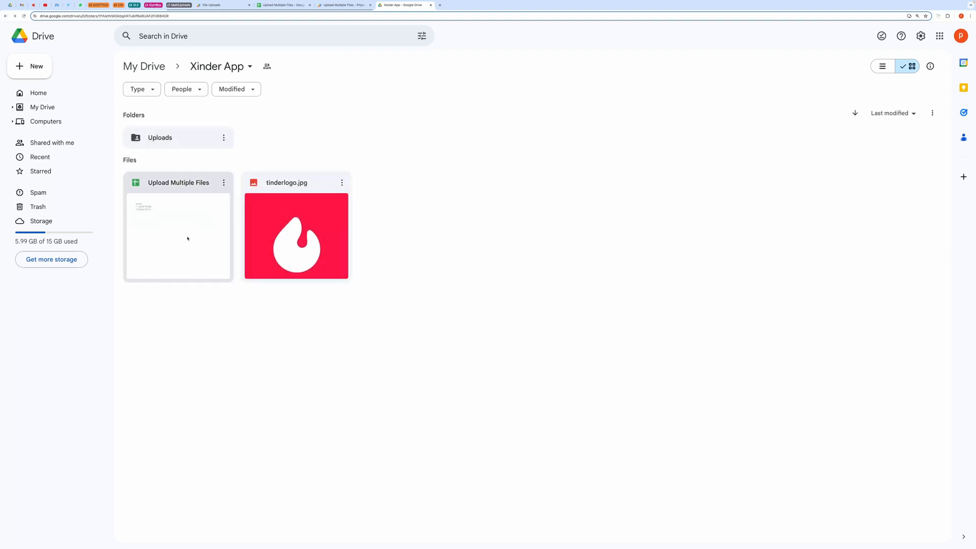
mouse_move(246, 322)
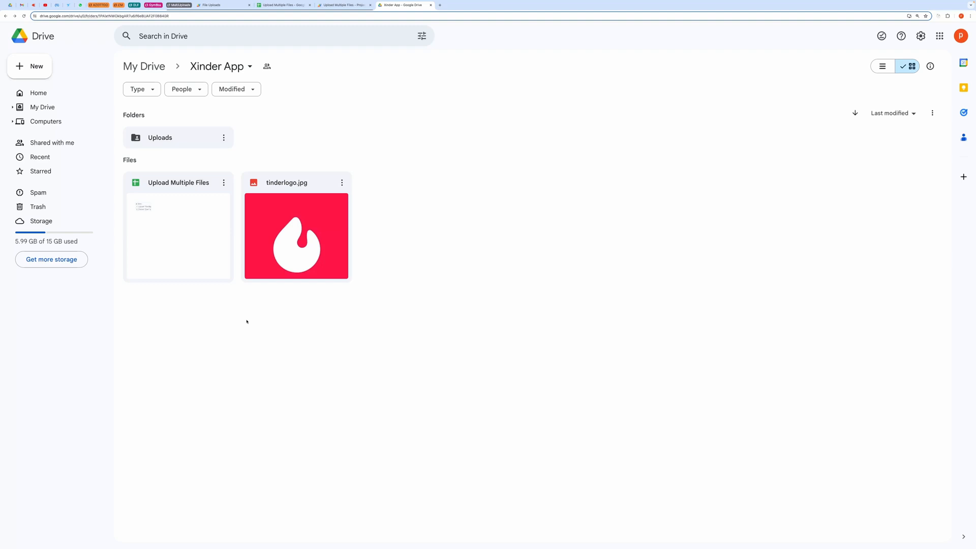
mouse_move(358, 157)
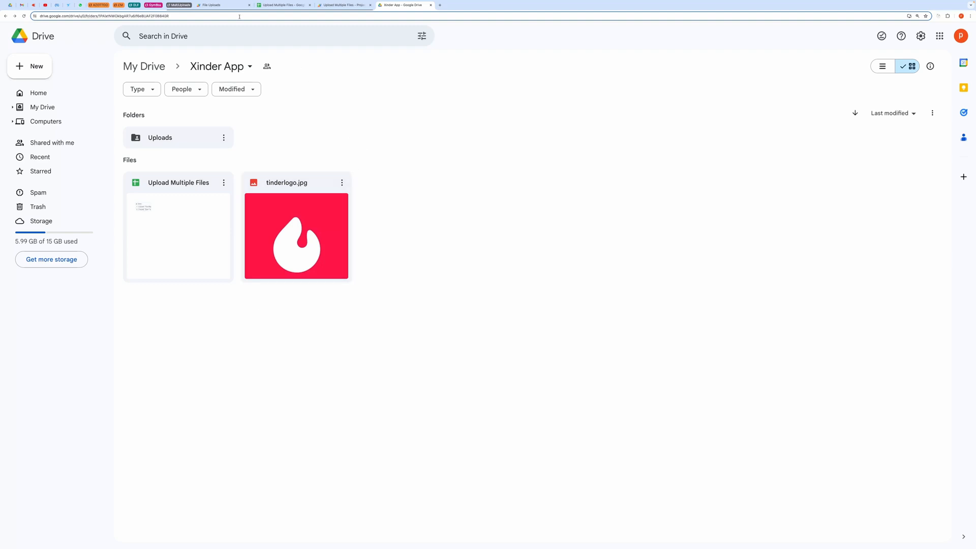
click(284, 6)
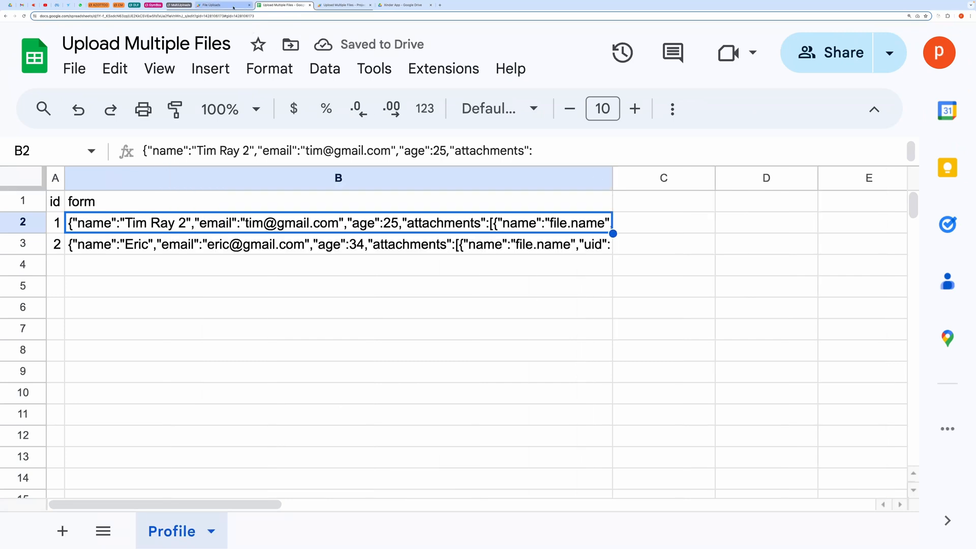
click(222, 5)
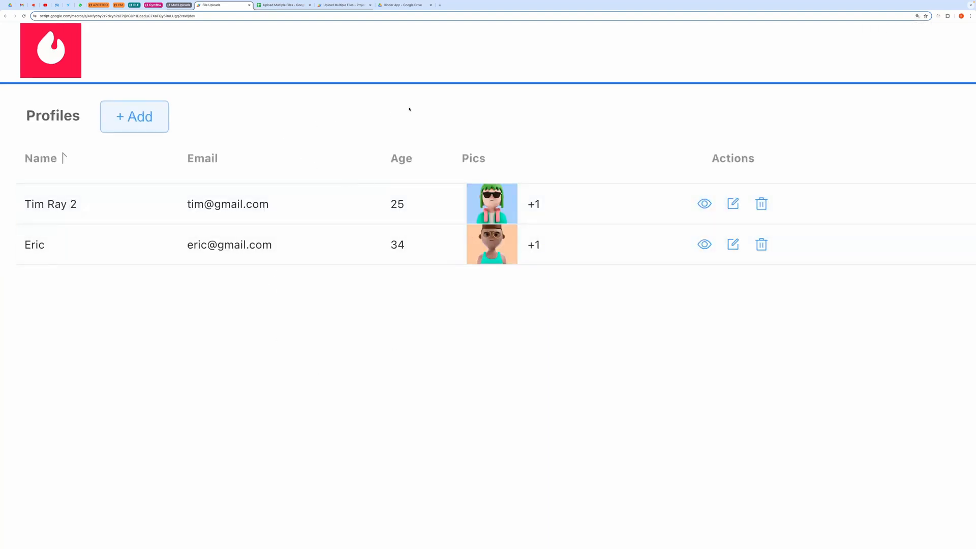
mouse_move(217, 93)
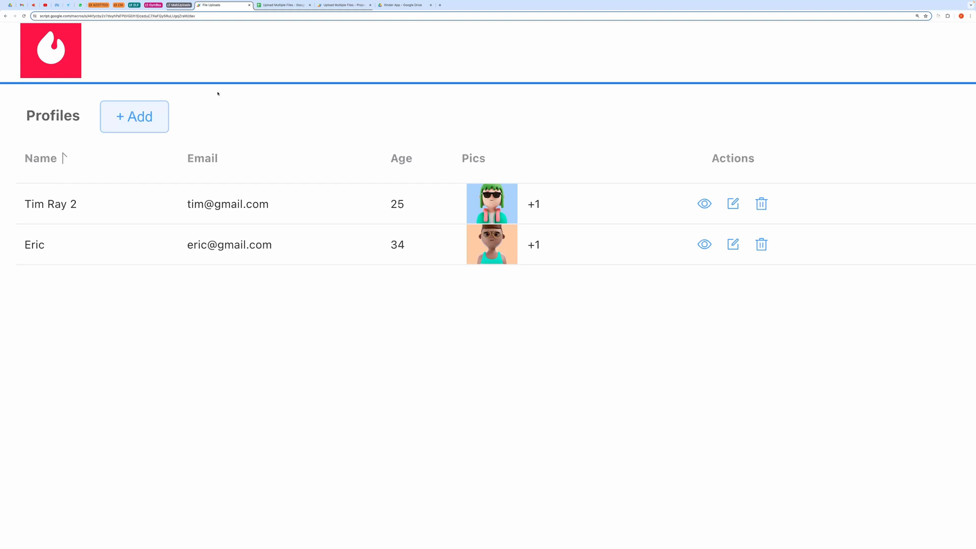
click(283, 6)
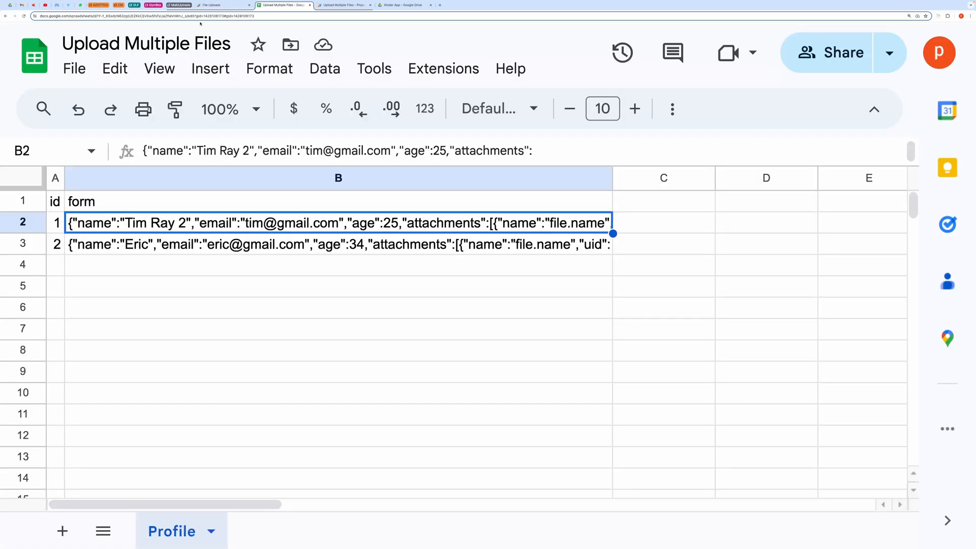
- Copy the Upload Multiple Files spreadsheet, keeping the default name and folder
click(73, 69)
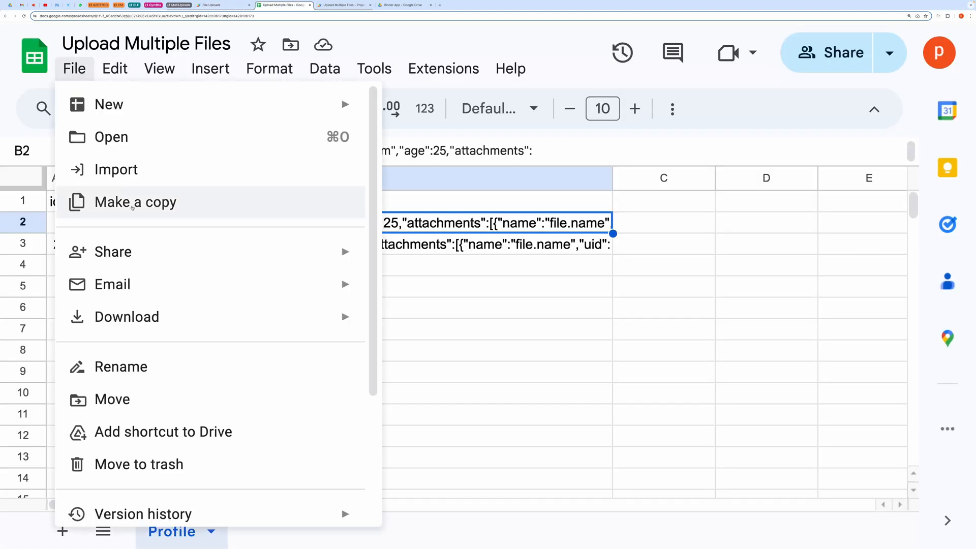
click(135, 202)
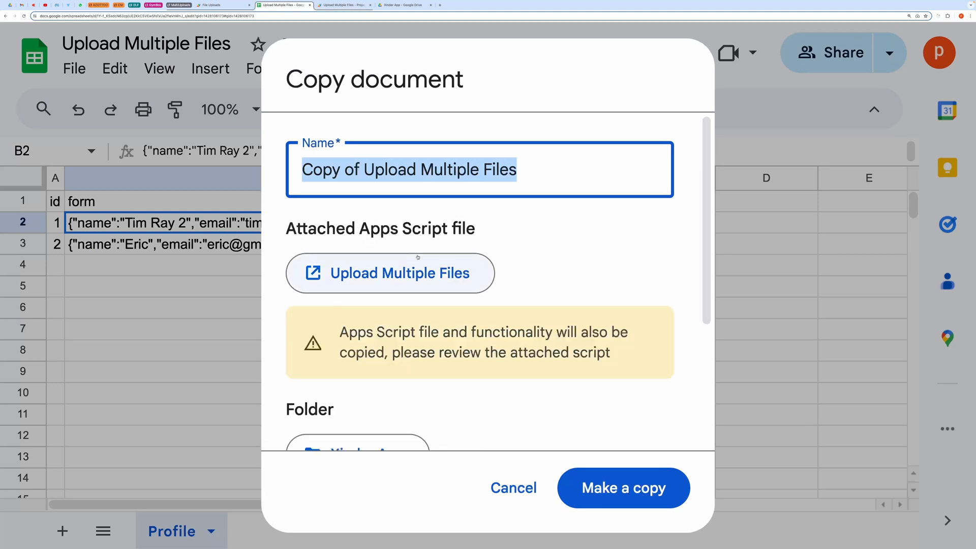
scroll(down, 3)
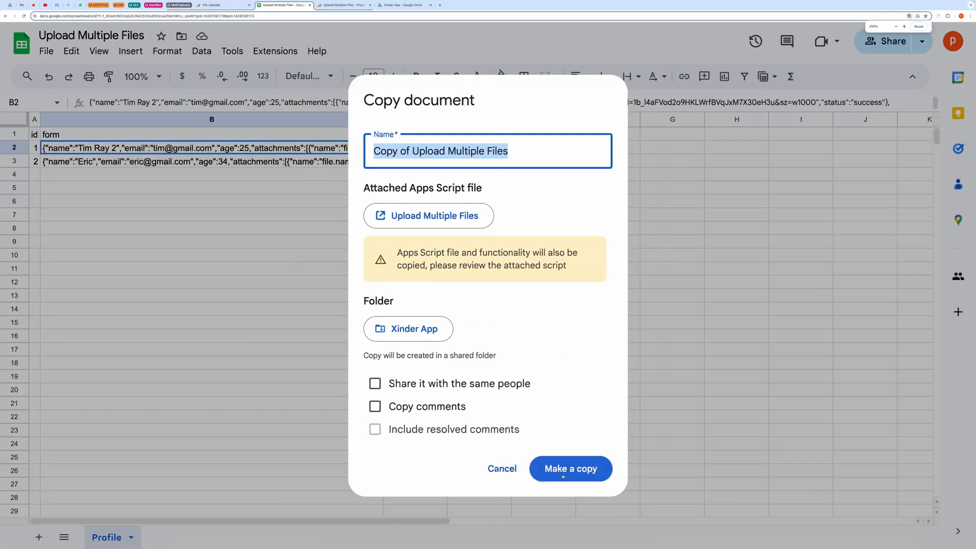
click(569, 468)
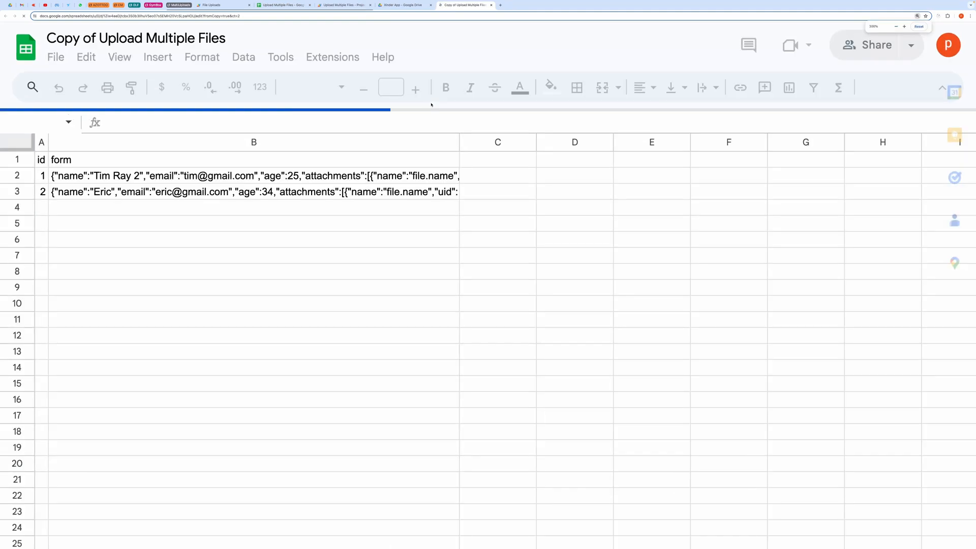
click(41, 156)
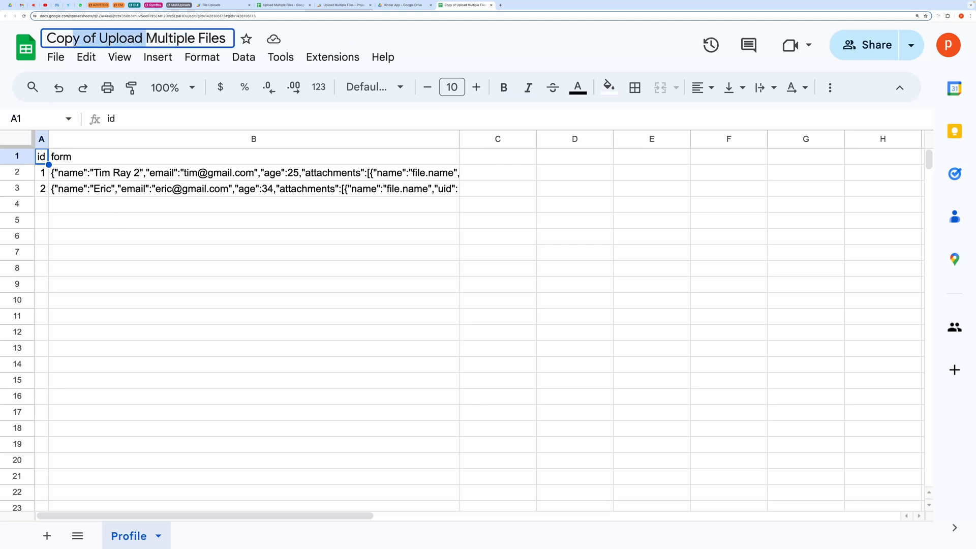
click(526, 5)
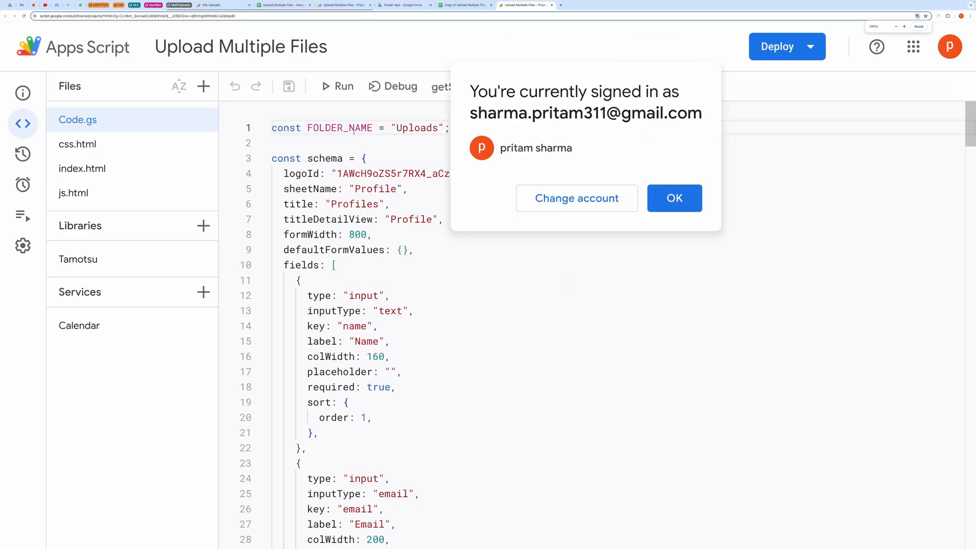
- Dismiss the signed-in notice and review FOLDER_NAME 'Uploads' and the fields settings in Code.gs
click(674, 198)
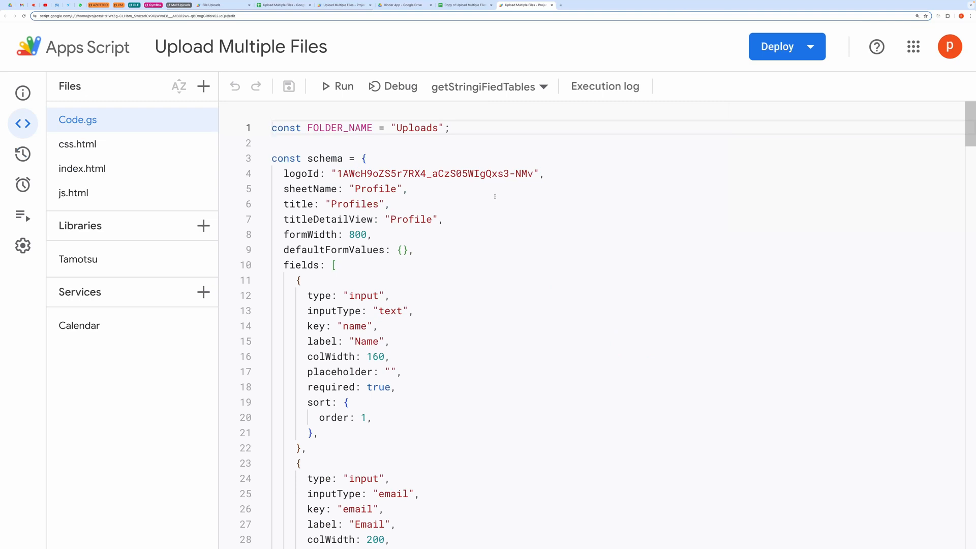
double_click(416, 127)
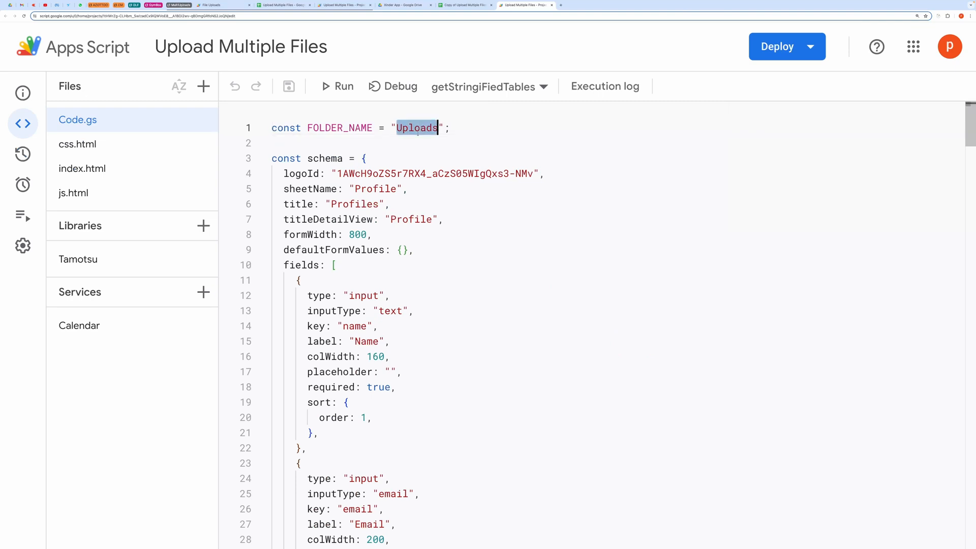
click(280, 144)
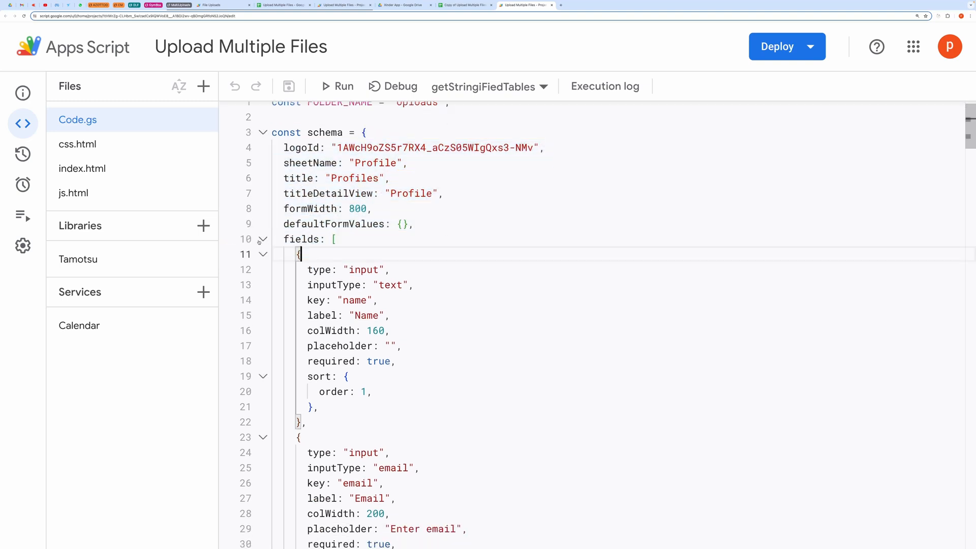
click(262, 239)
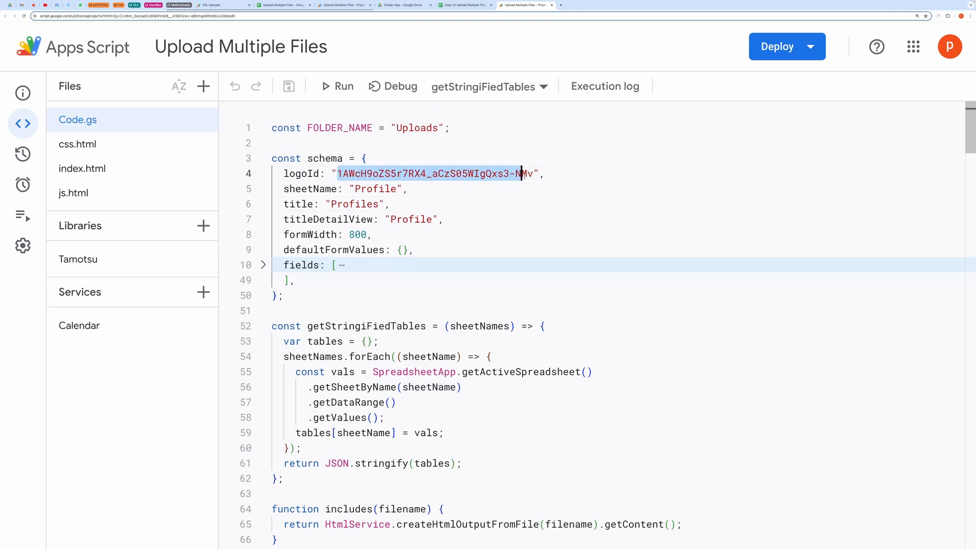
click(389, 203)
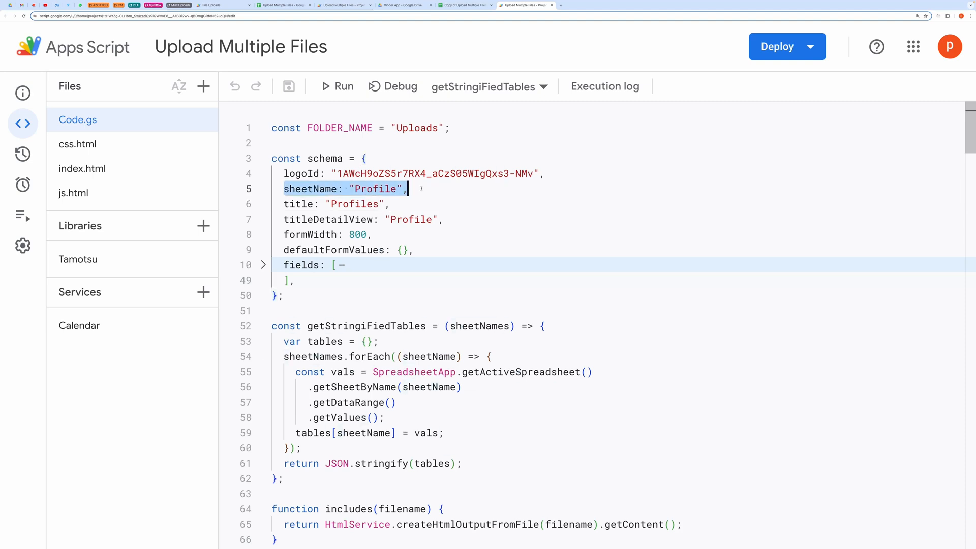
click(334, 203)
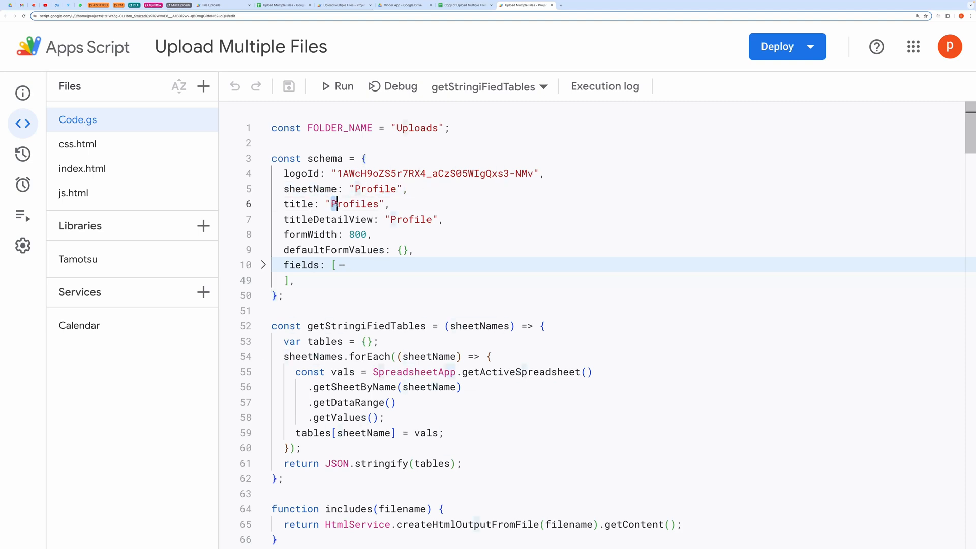
double_click(355, 234)
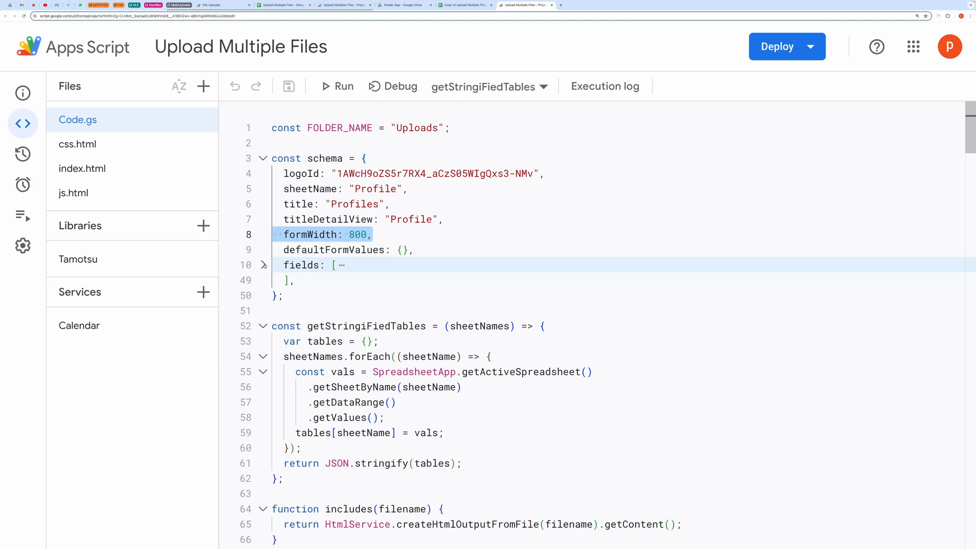
click(264, 264)
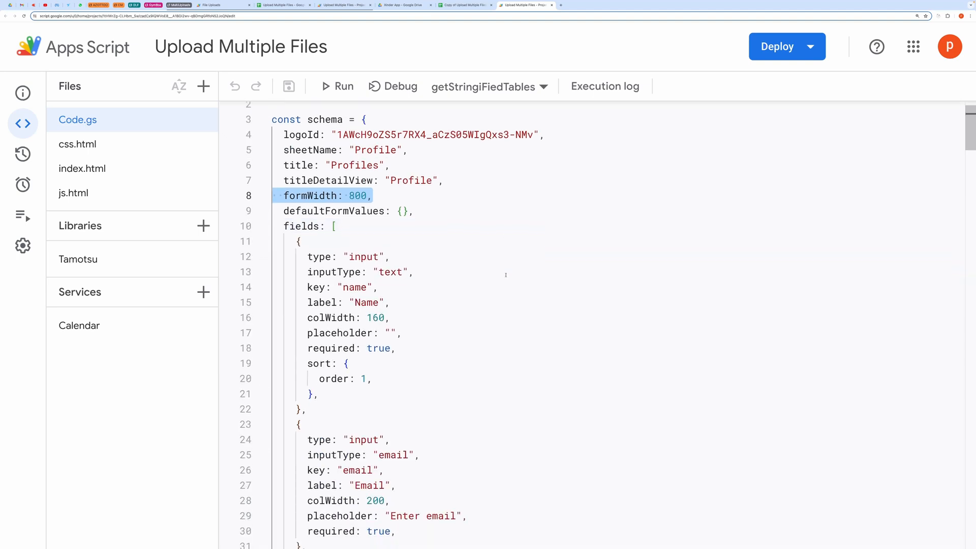
scroll(down, 3)
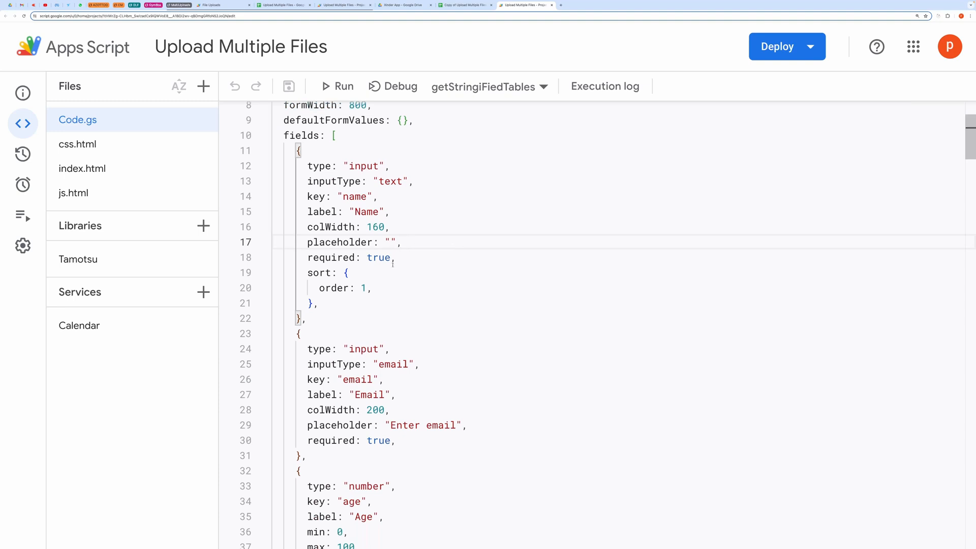
scroll(down, 3)
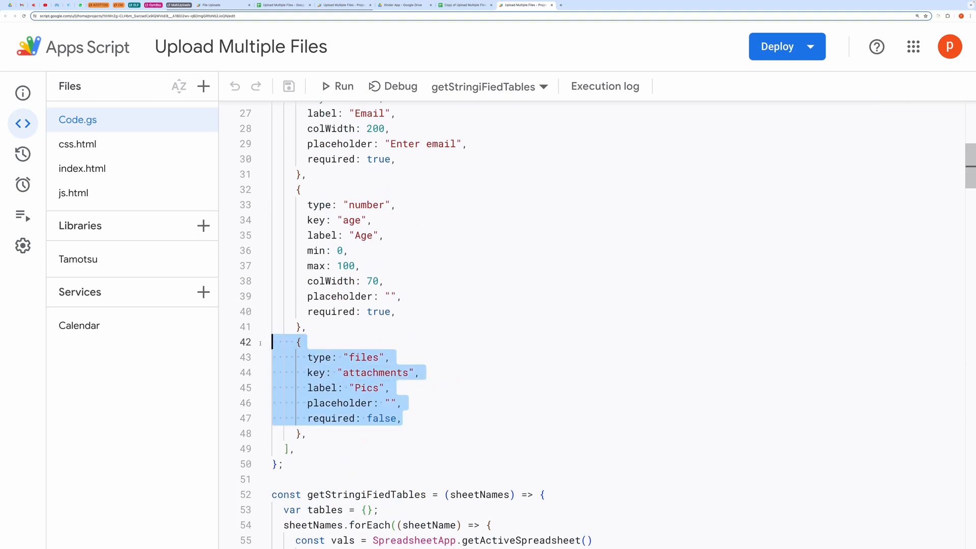
scroll(up, 3)
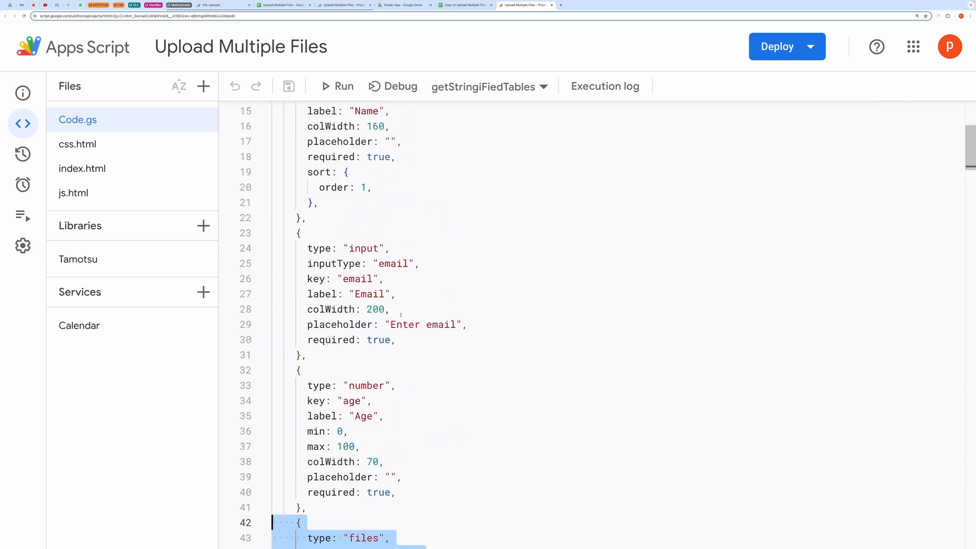
scroll(up, 3)
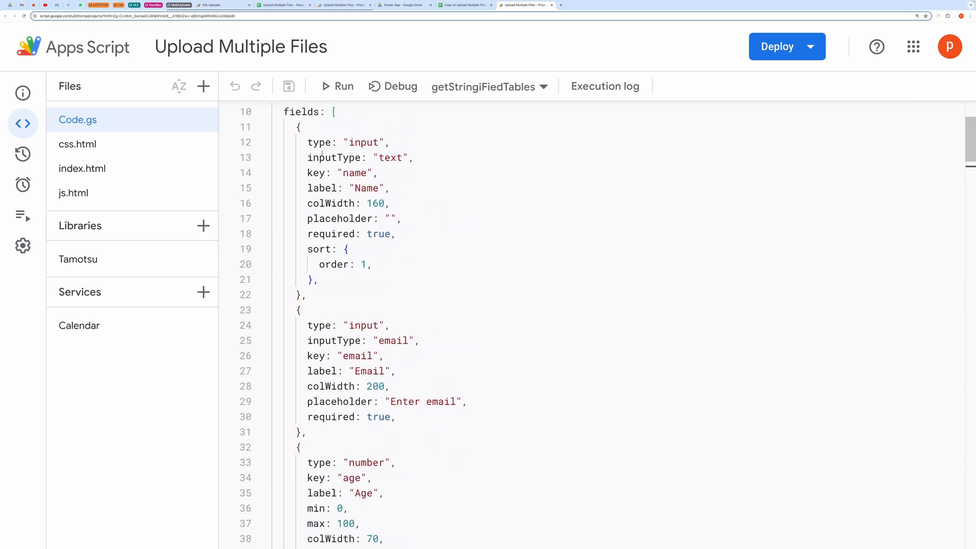
click(331, 233)
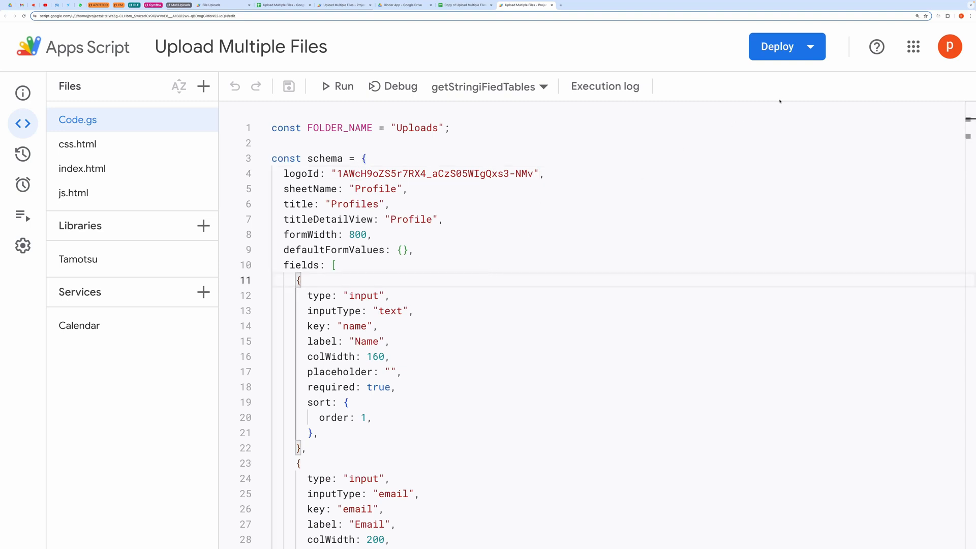
- Create web app deployment 'v-1' executing as Me with access for Anyone
click(786, 47)
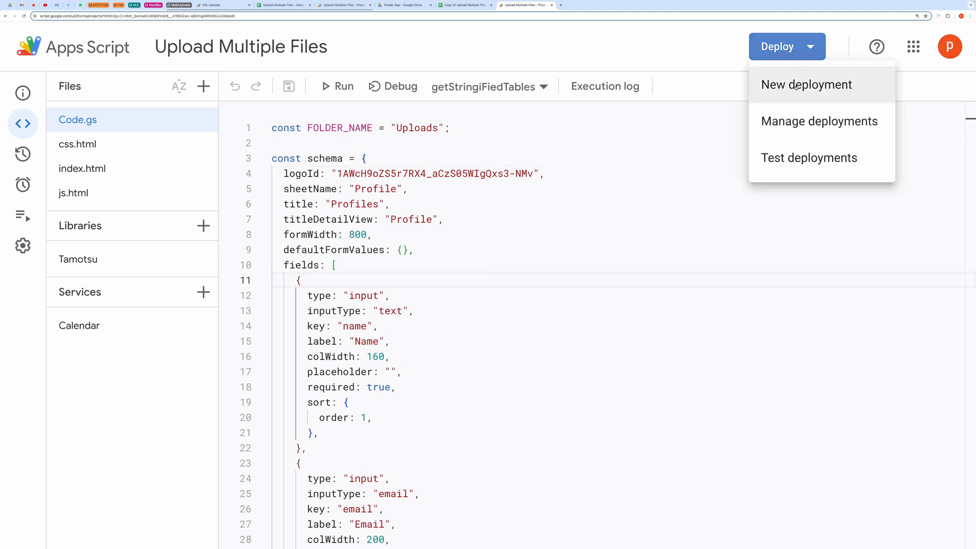
click(806, 84)
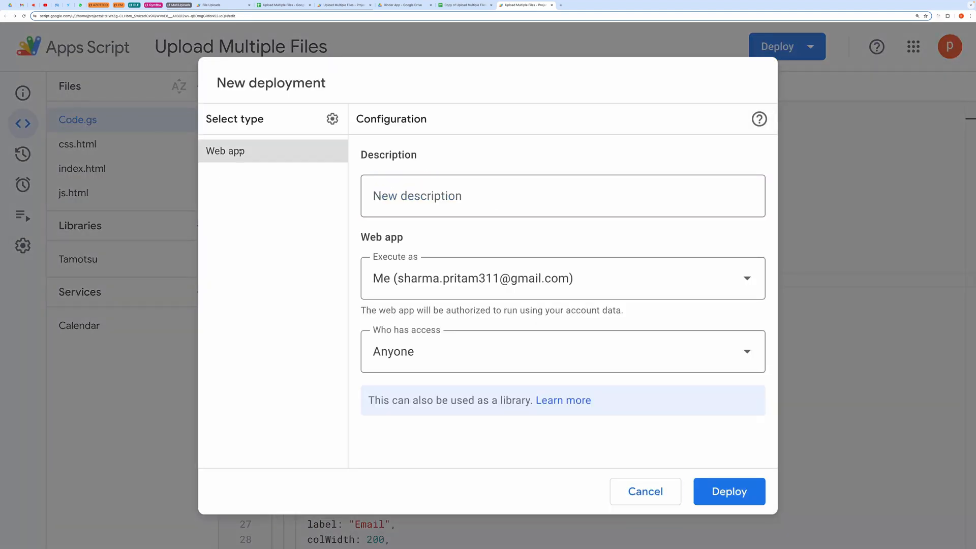
click(562, 195)
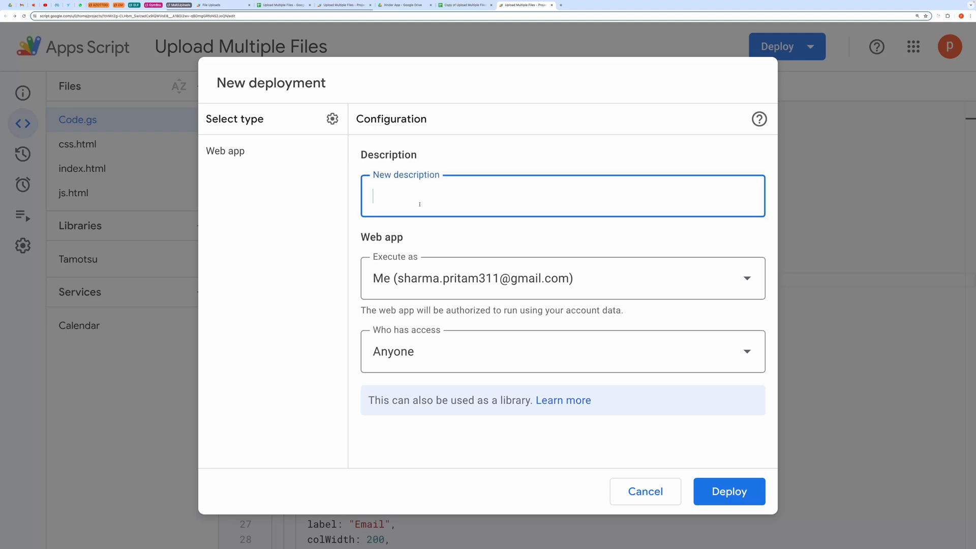
text(v-1)
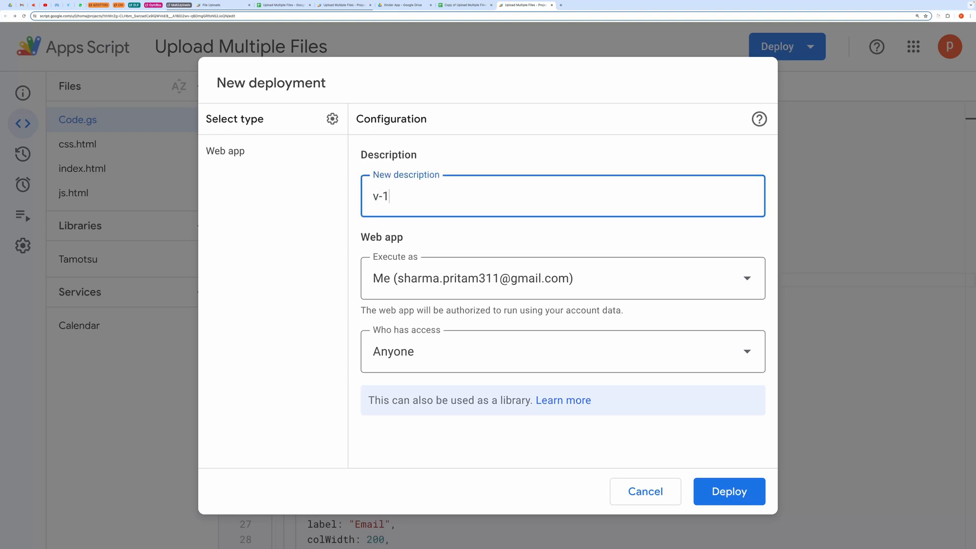
click(560, 278)
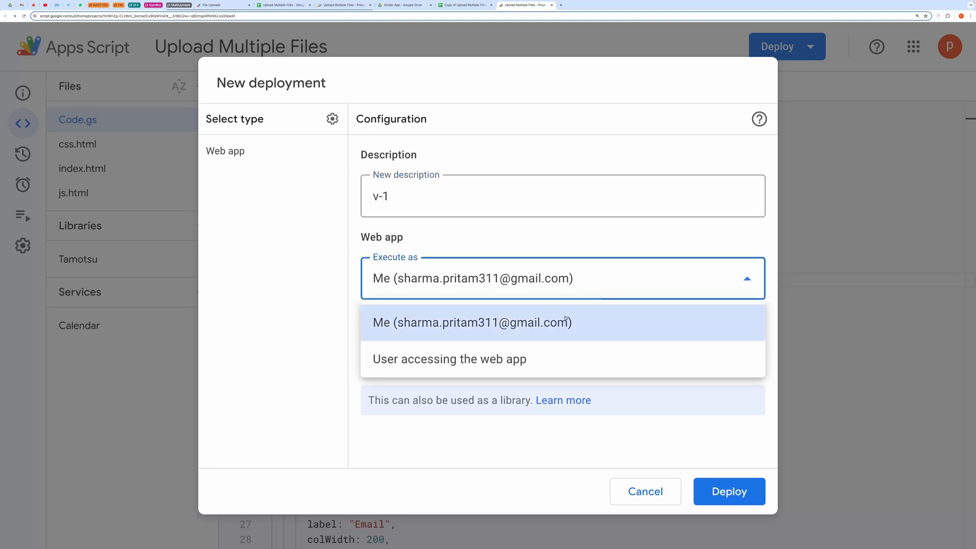
click(472, 321)
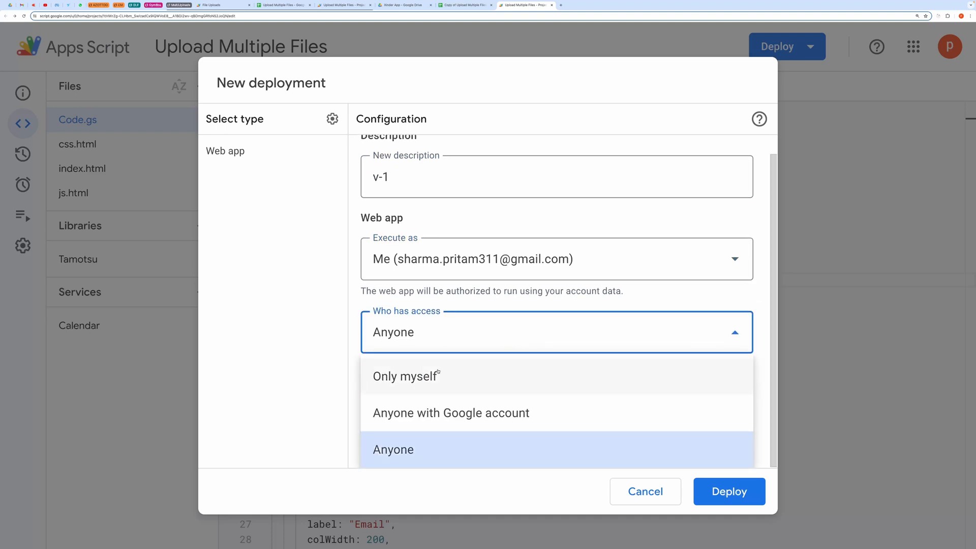
mouse_move(435, 384)
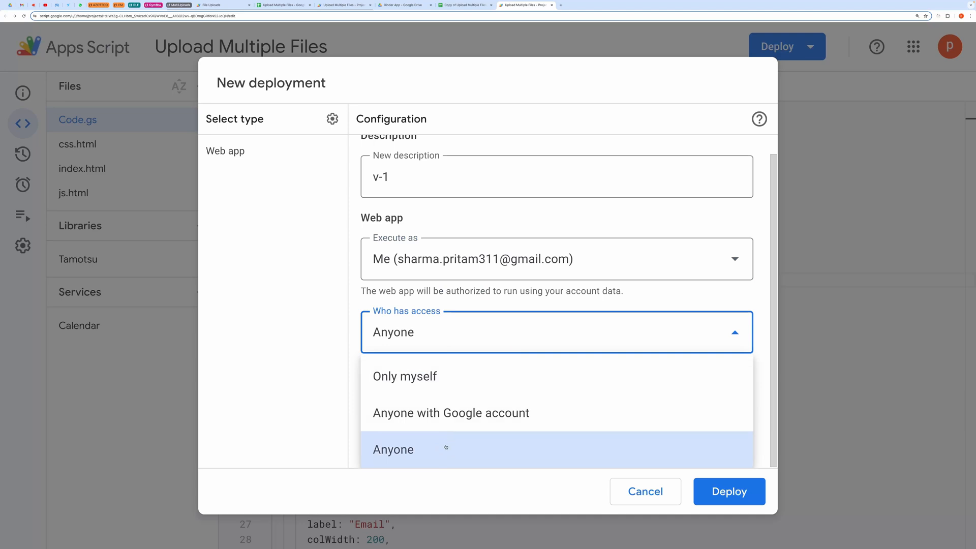
click(728, 491)
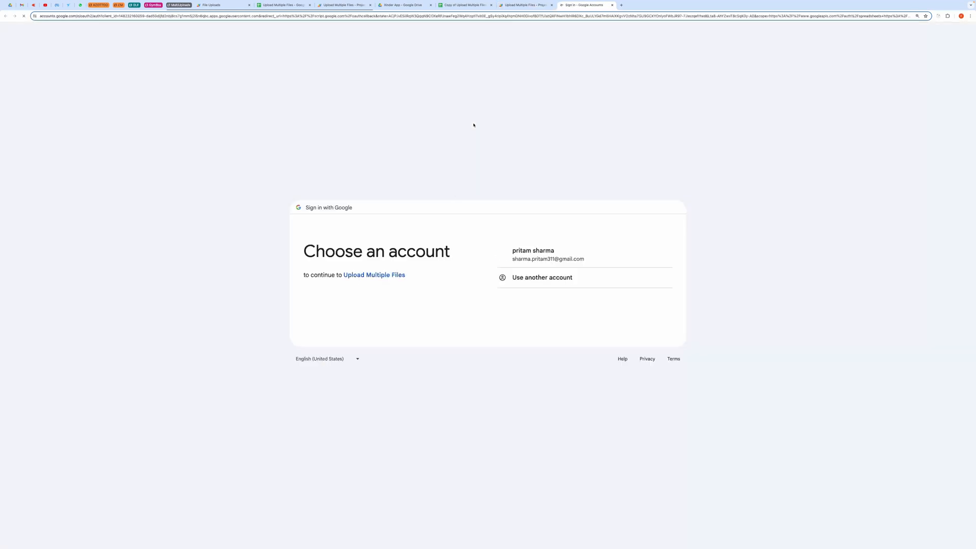
- Authorize Upload Multiple Files for your account past the unsafe-app warning
click(546, 255)
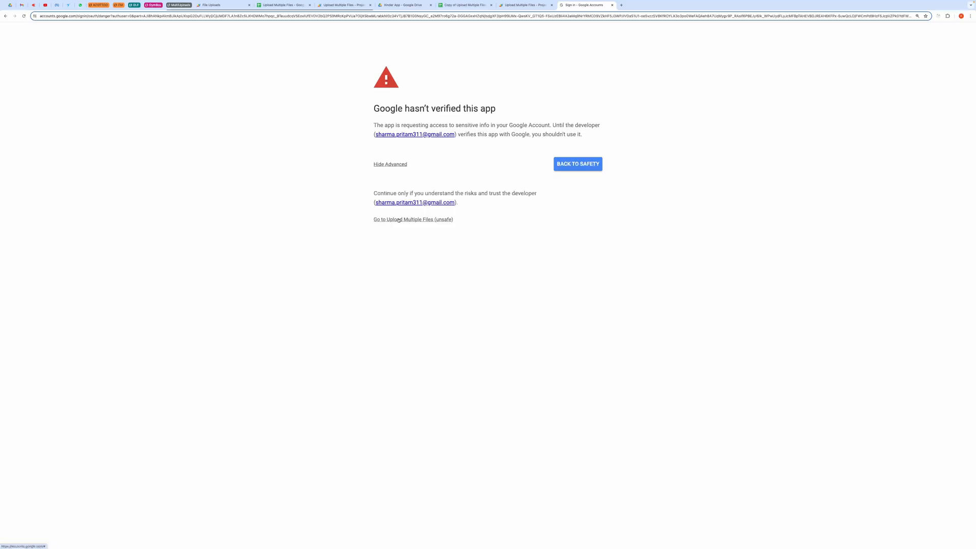
click(413, 219)
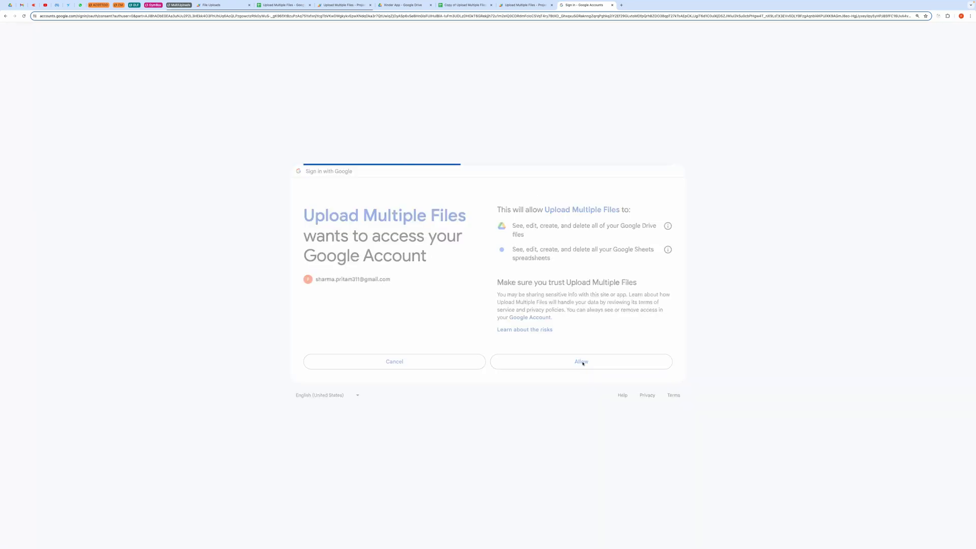
click(580, 361)
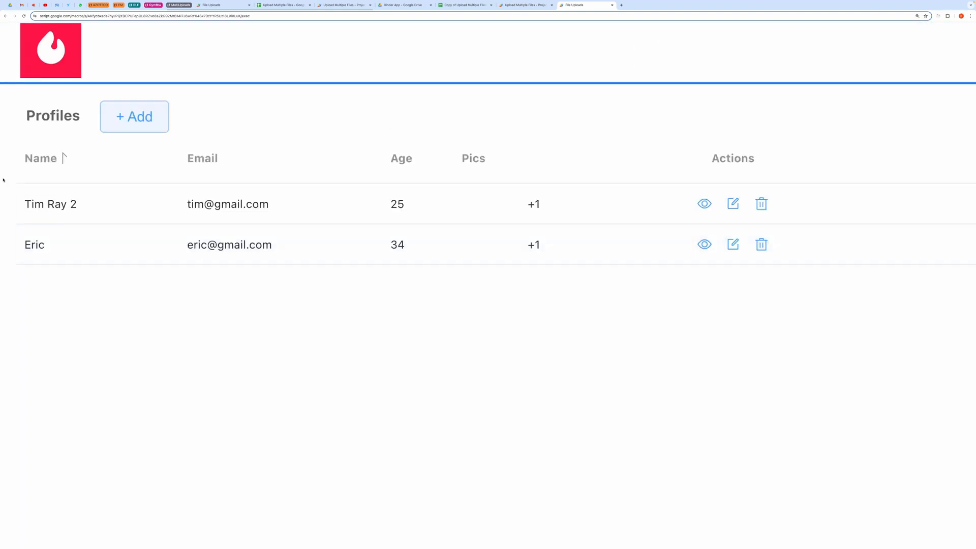
click(134, 117)
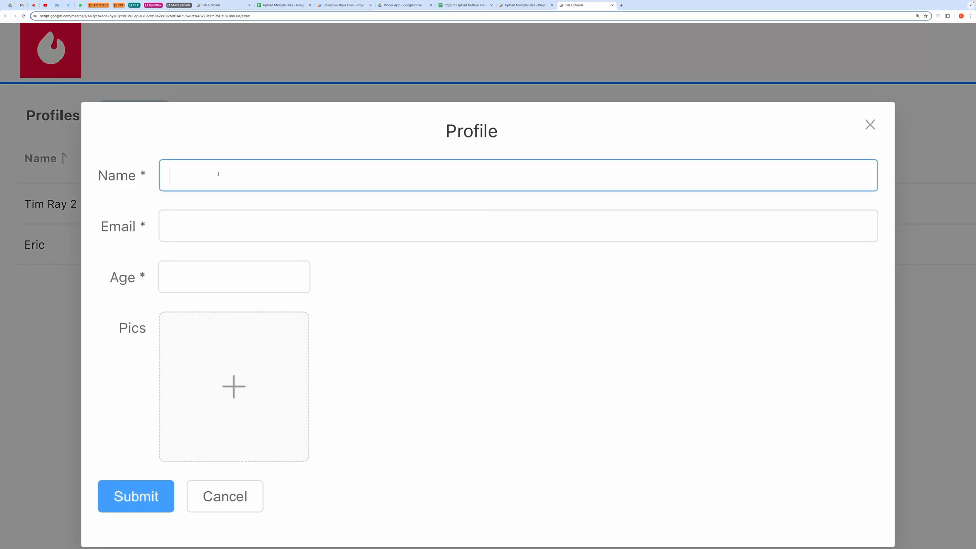
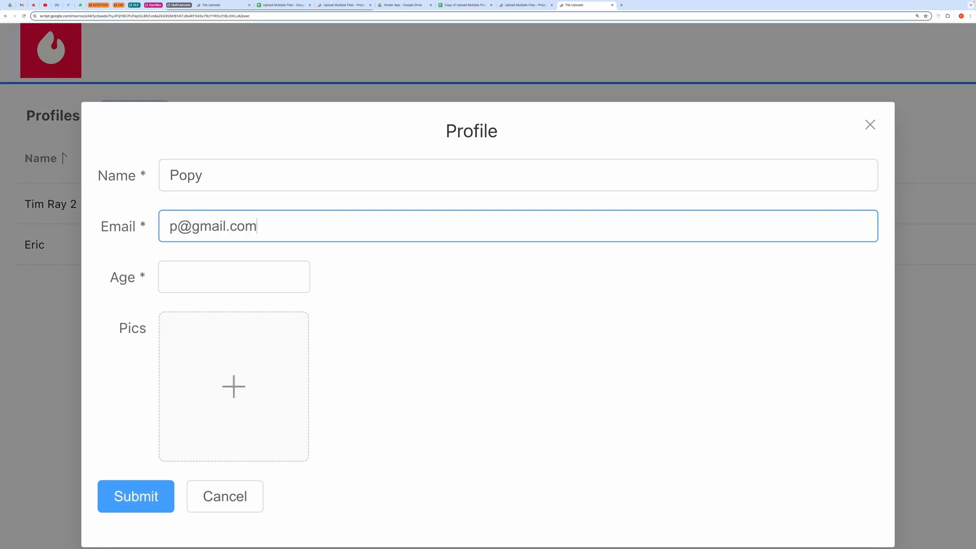
click(233, 276)
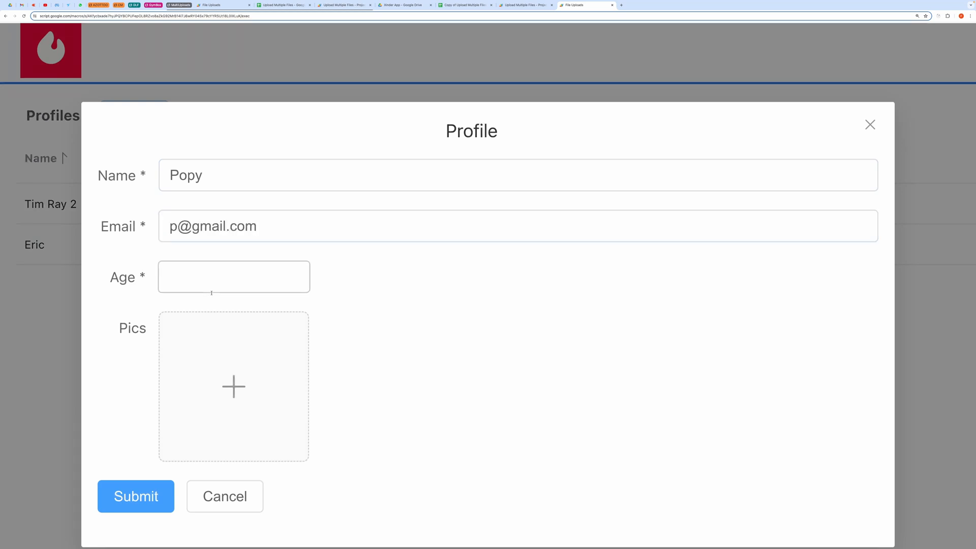
text(27)
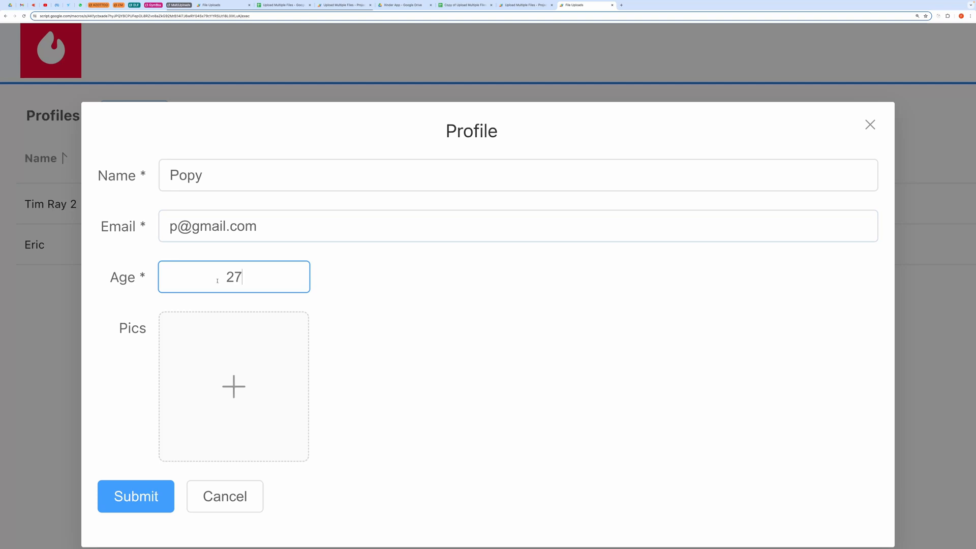
click(233, 386)
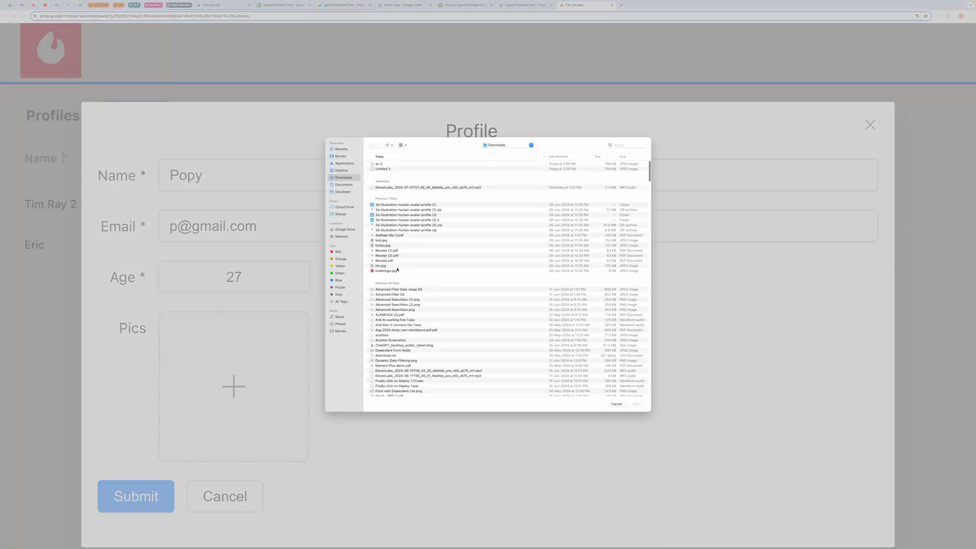
click(380, 266)
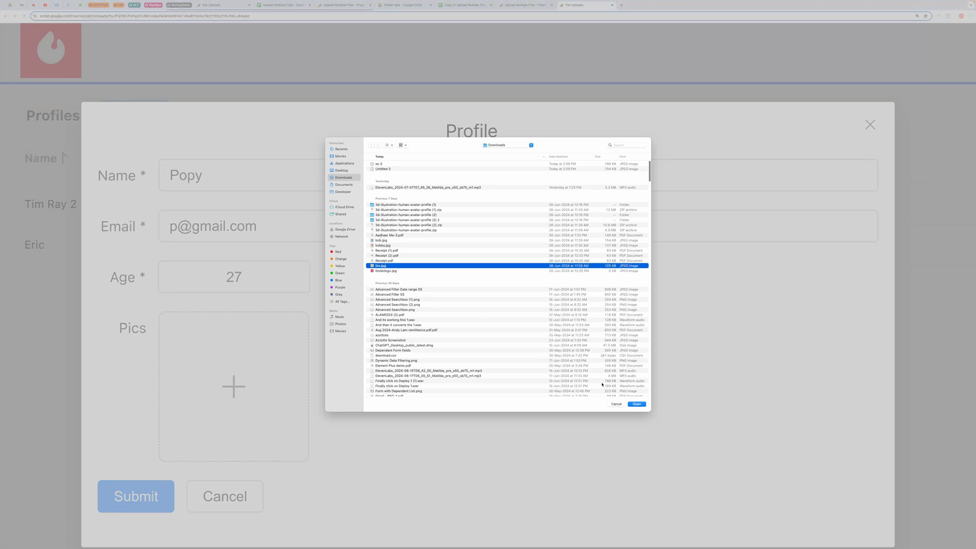
click(636, 404)
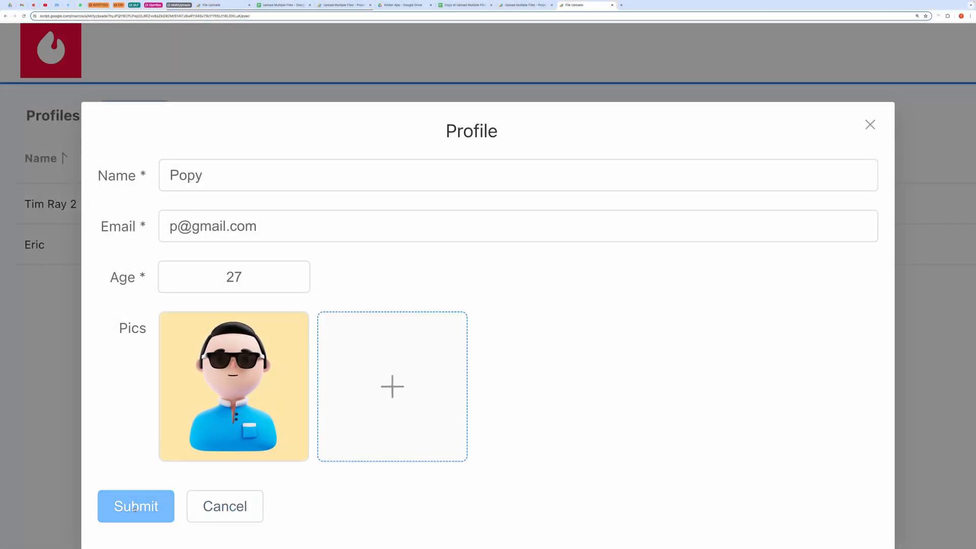
click(136, 506)
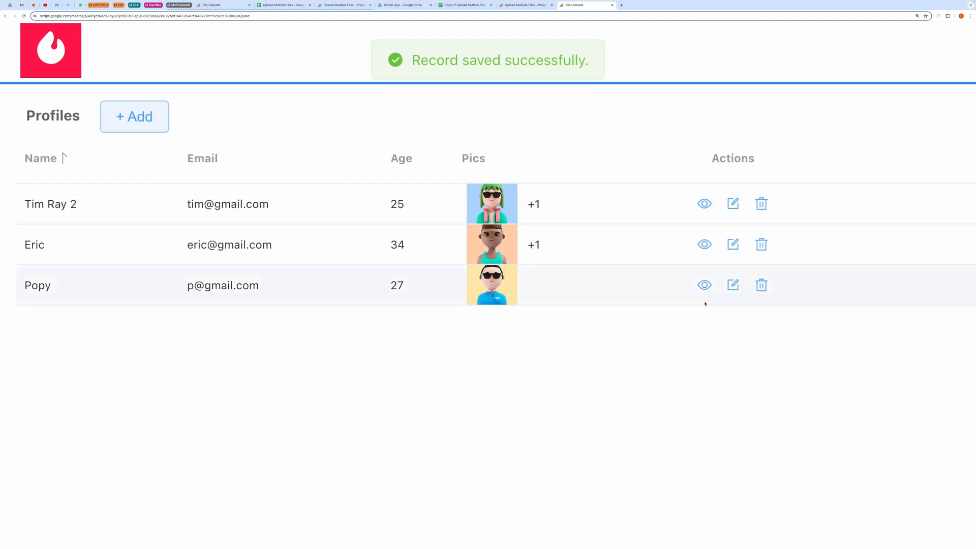
click(704, 285)
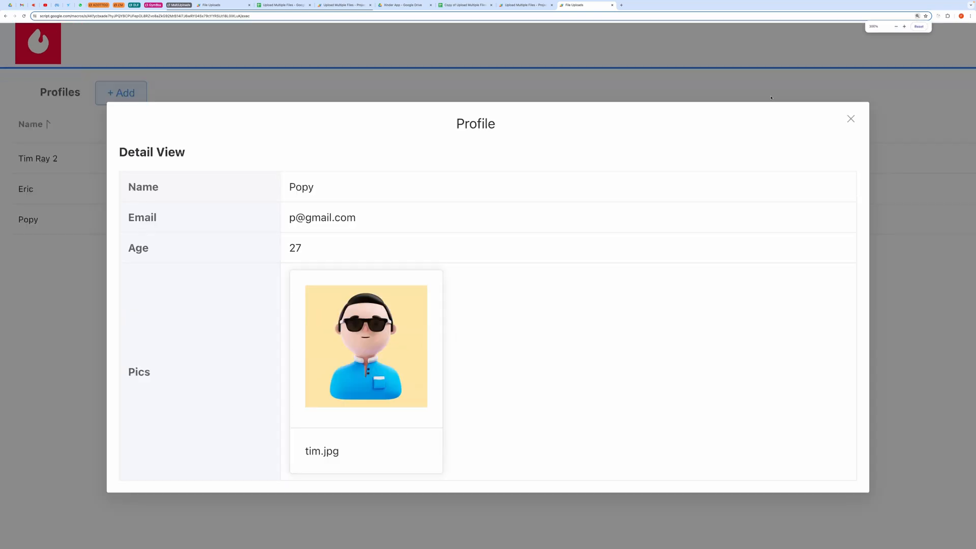
click(851, 119)
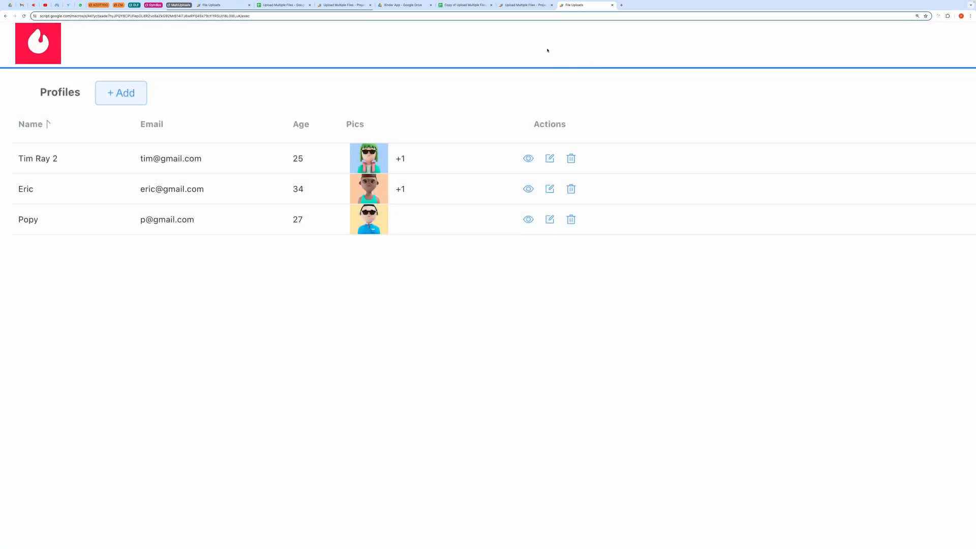
mouse_move(517, 66)
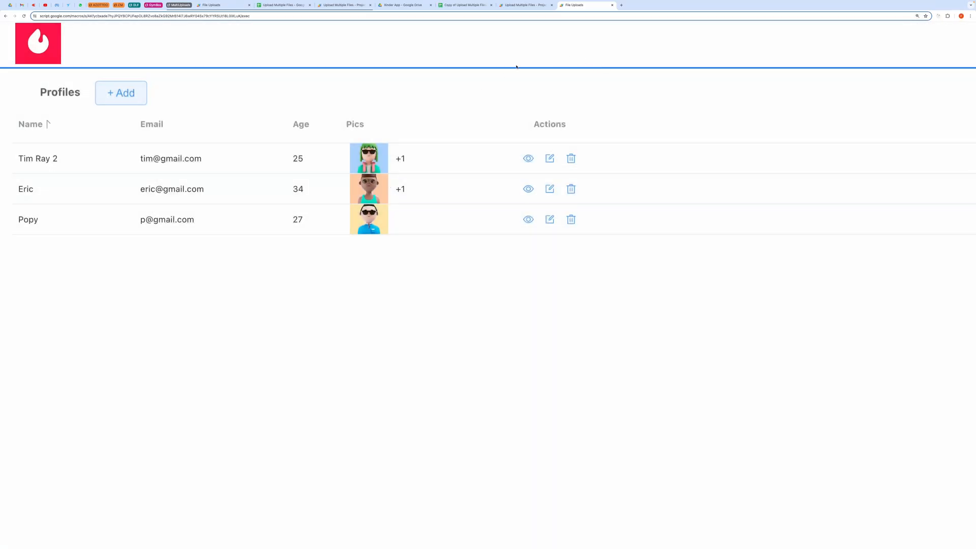
- Redeploy the existing v-1 deployment with Version set to New version
click(524, 5)
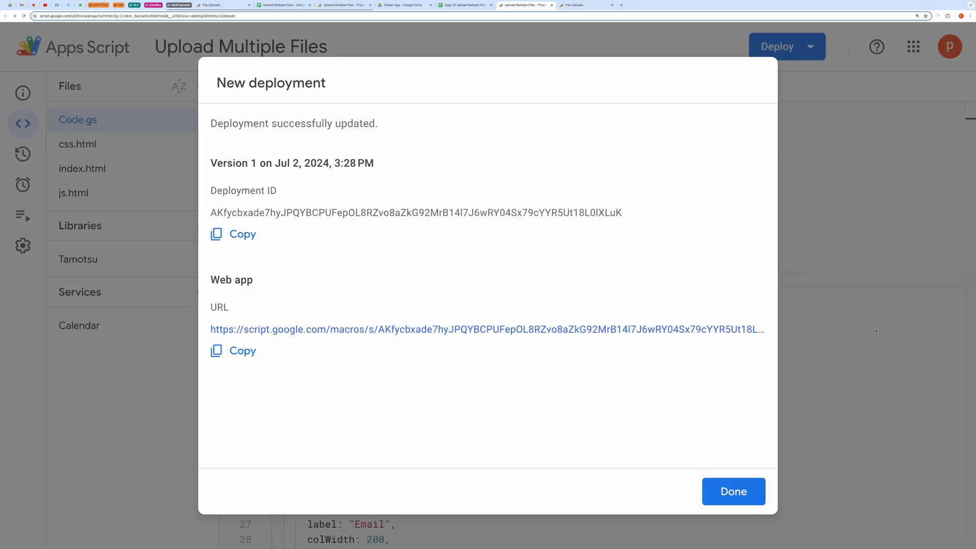
click(733, 490)
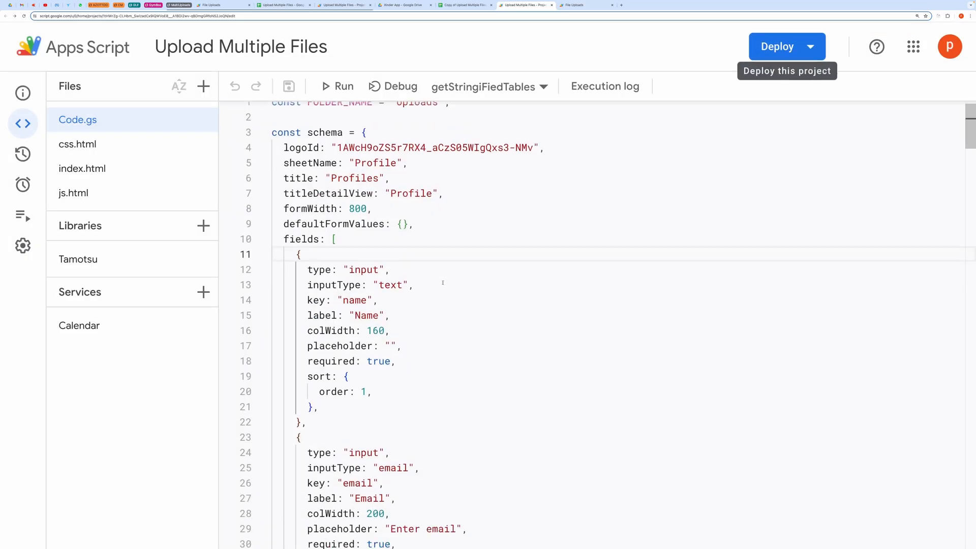
scroll(up, 3)
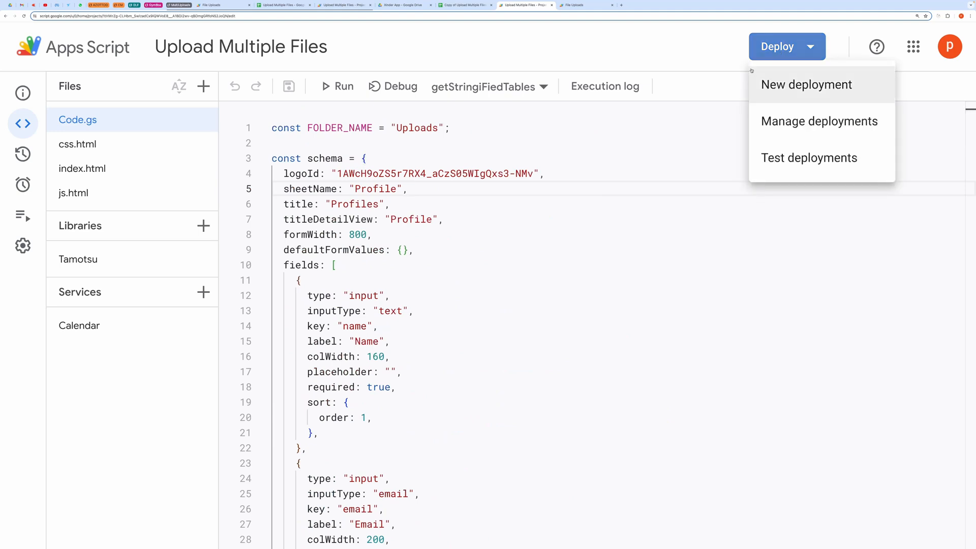
click(818, 121)
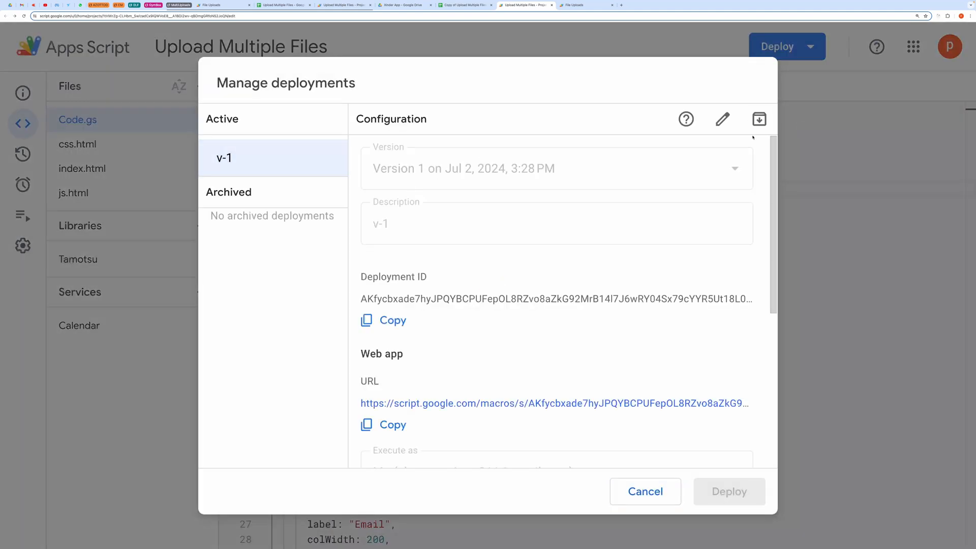
click(554, 168)
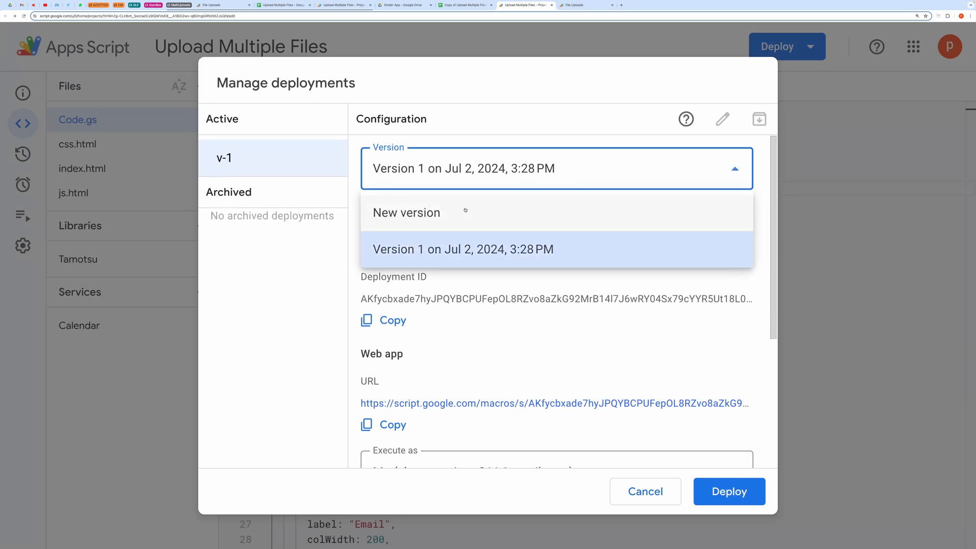
click(406, 212)
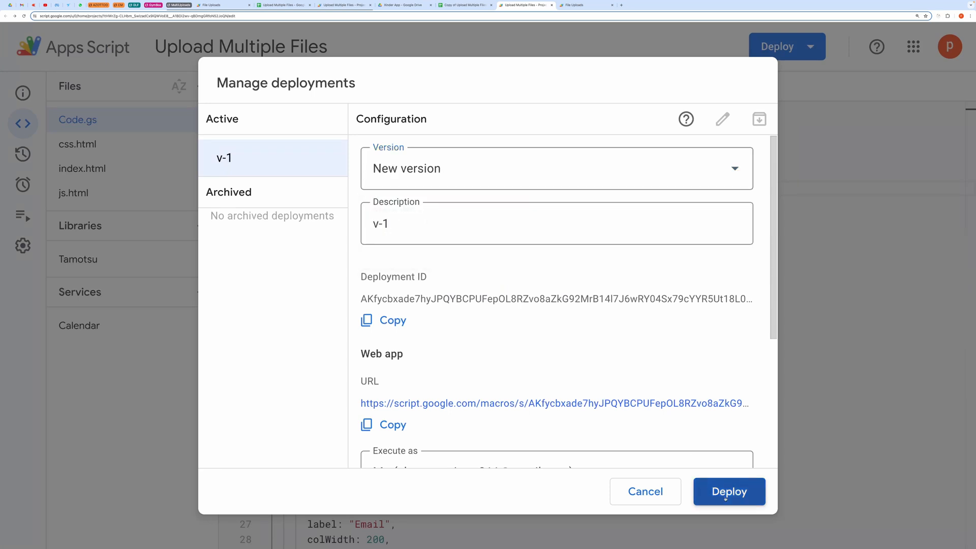
click(727, 491)
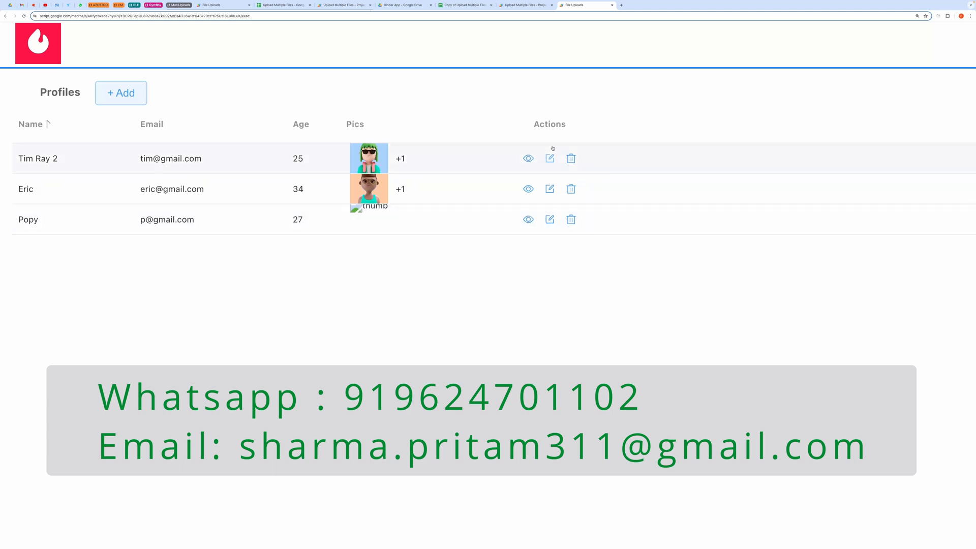
click(527, 158)
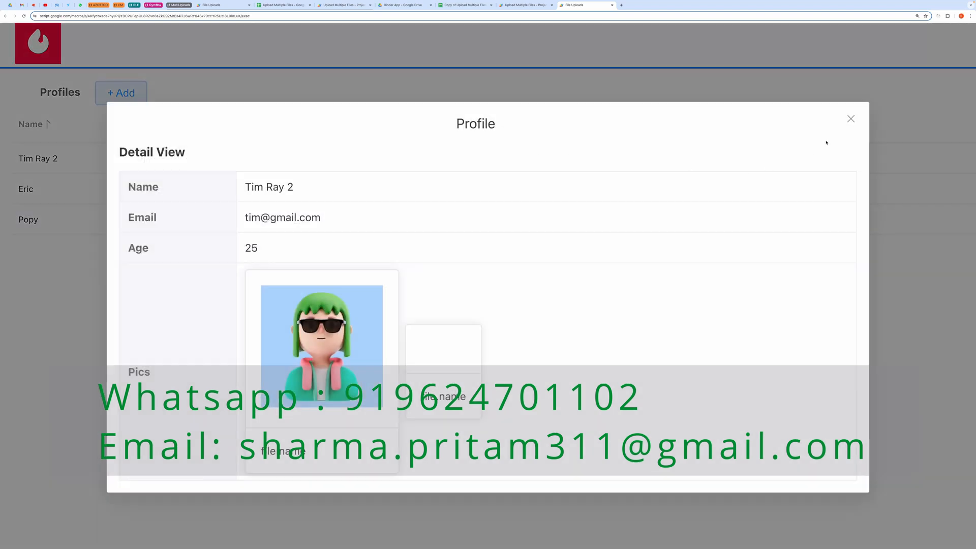
click(850, 119)
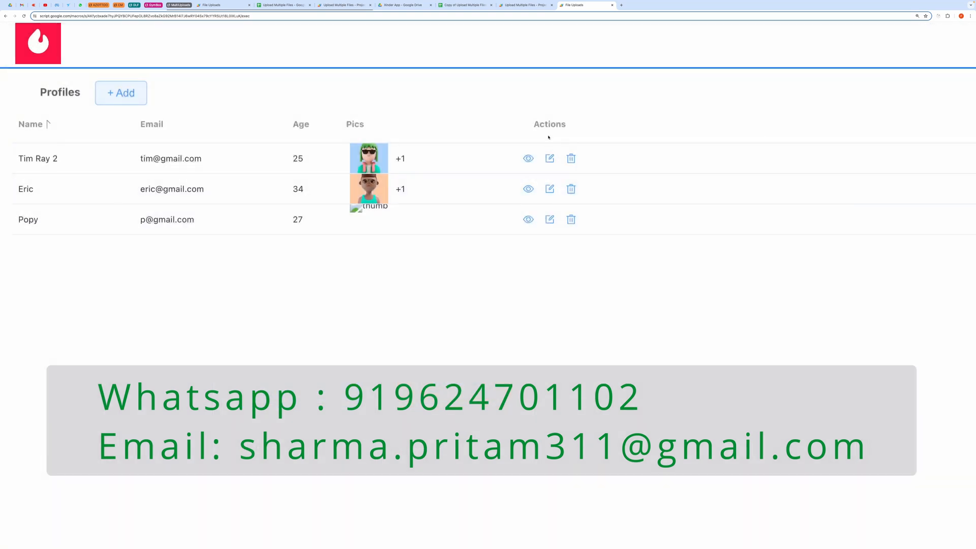
mouse_move(524, 37)
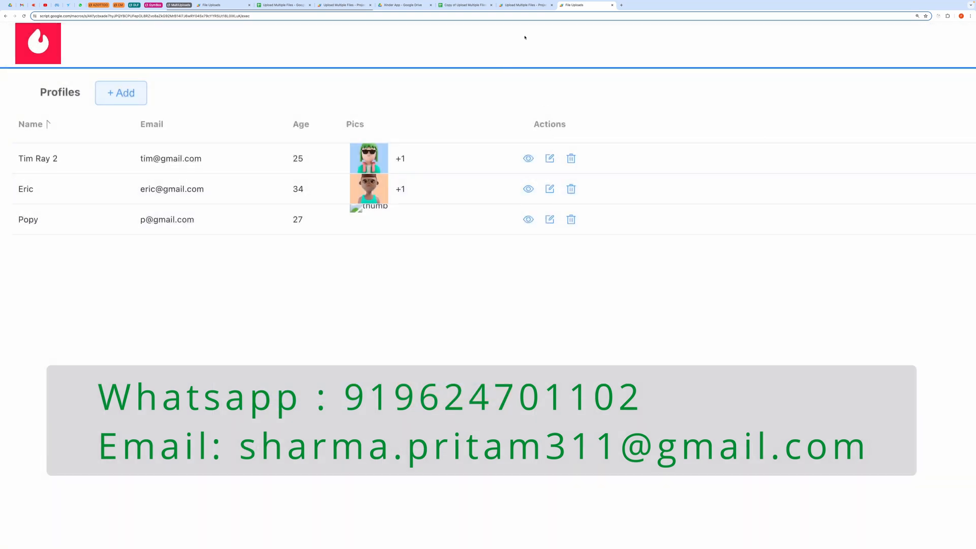